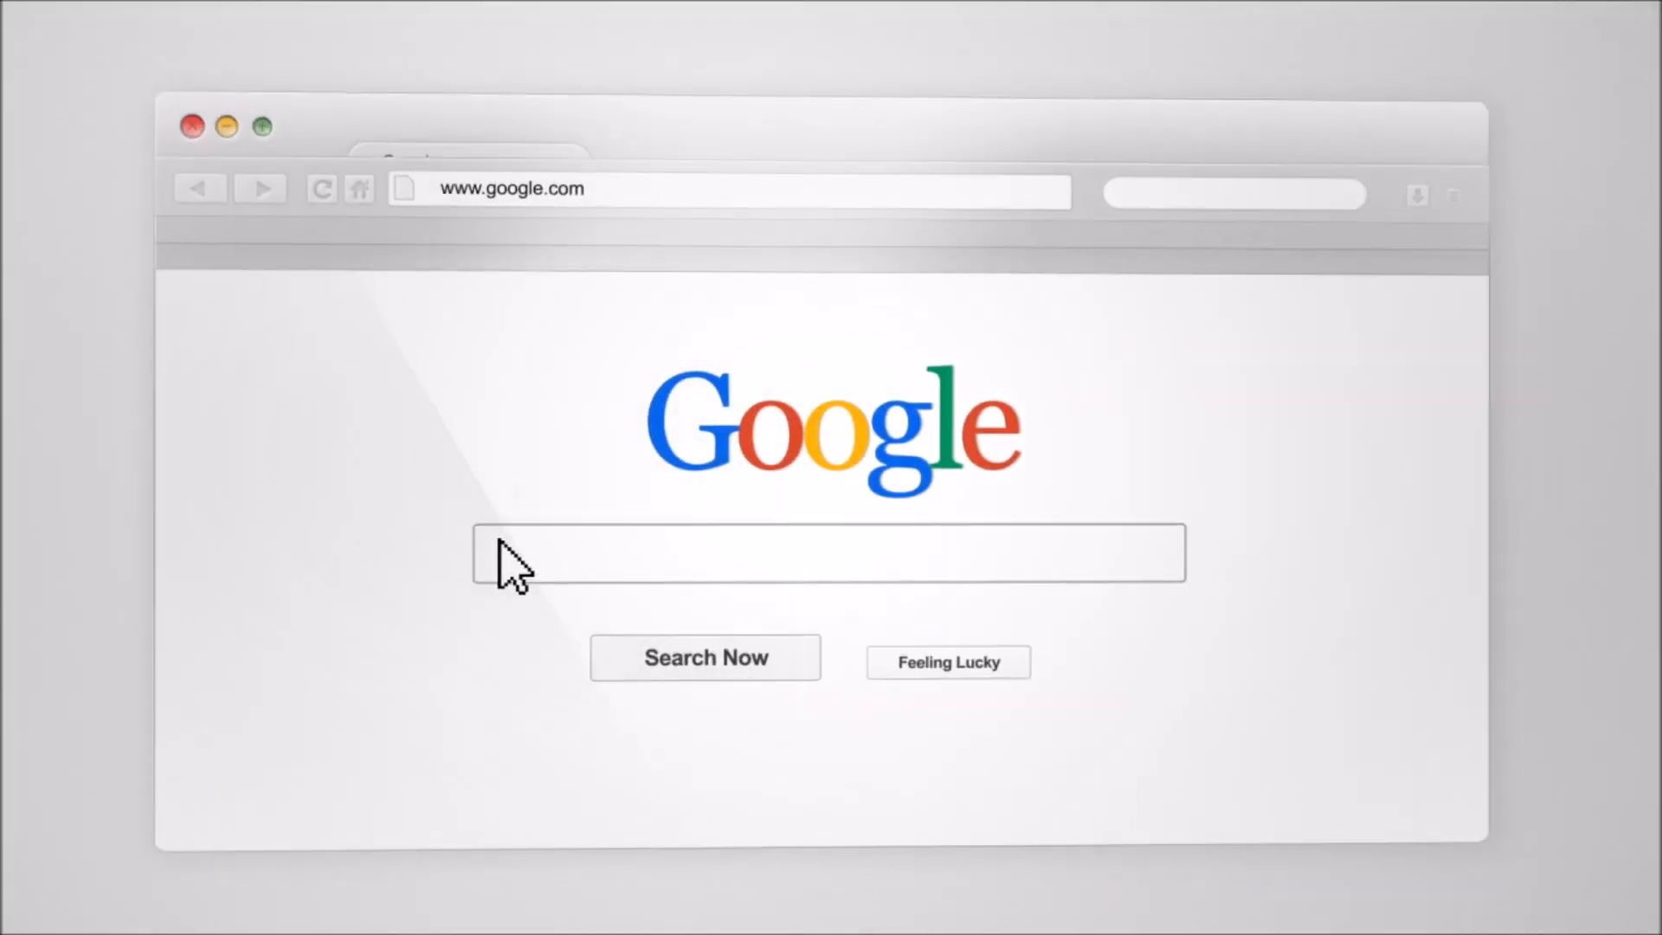
- Search 'RecruitingTools.com "Top Reviews" (Tools OR Technology) "Industry Leading" Tutorials' to reach the recruiter's profile
text(RecruitingTools.com "Top Reviews" (Tools OR Technology) "Industry Leading" Tutorials)
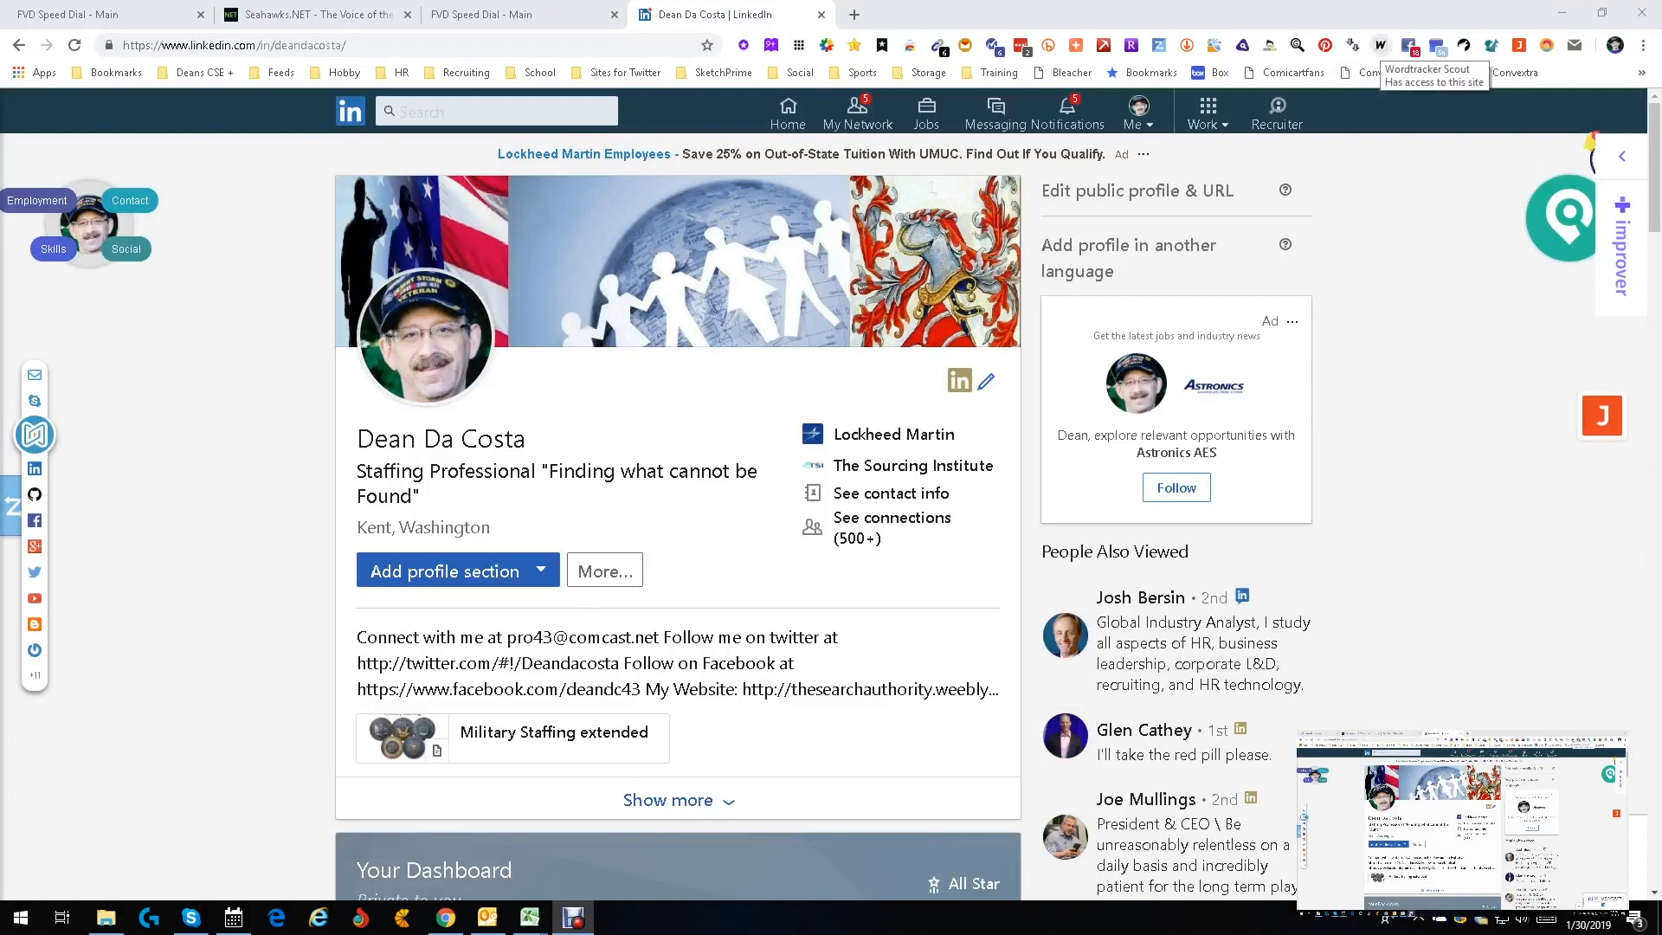
- Open the Wordtracker Scout Chrome Web Store listing, then return to the LinkedIn profile tab
right_click(1380, 46)
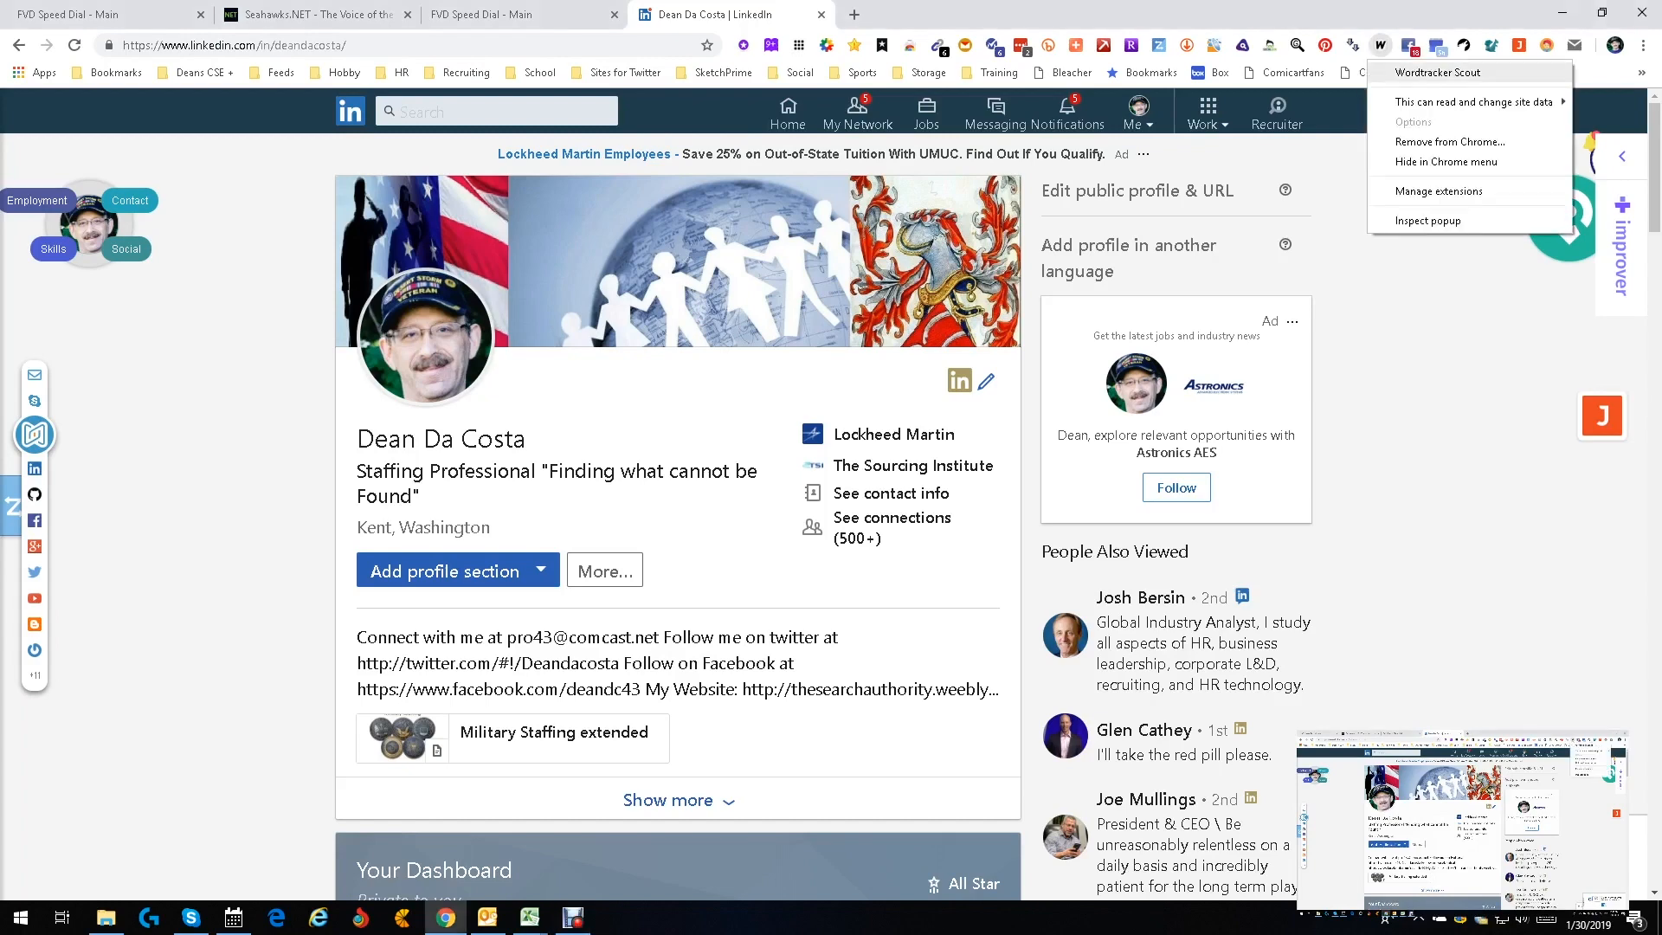
click(1439, 72)
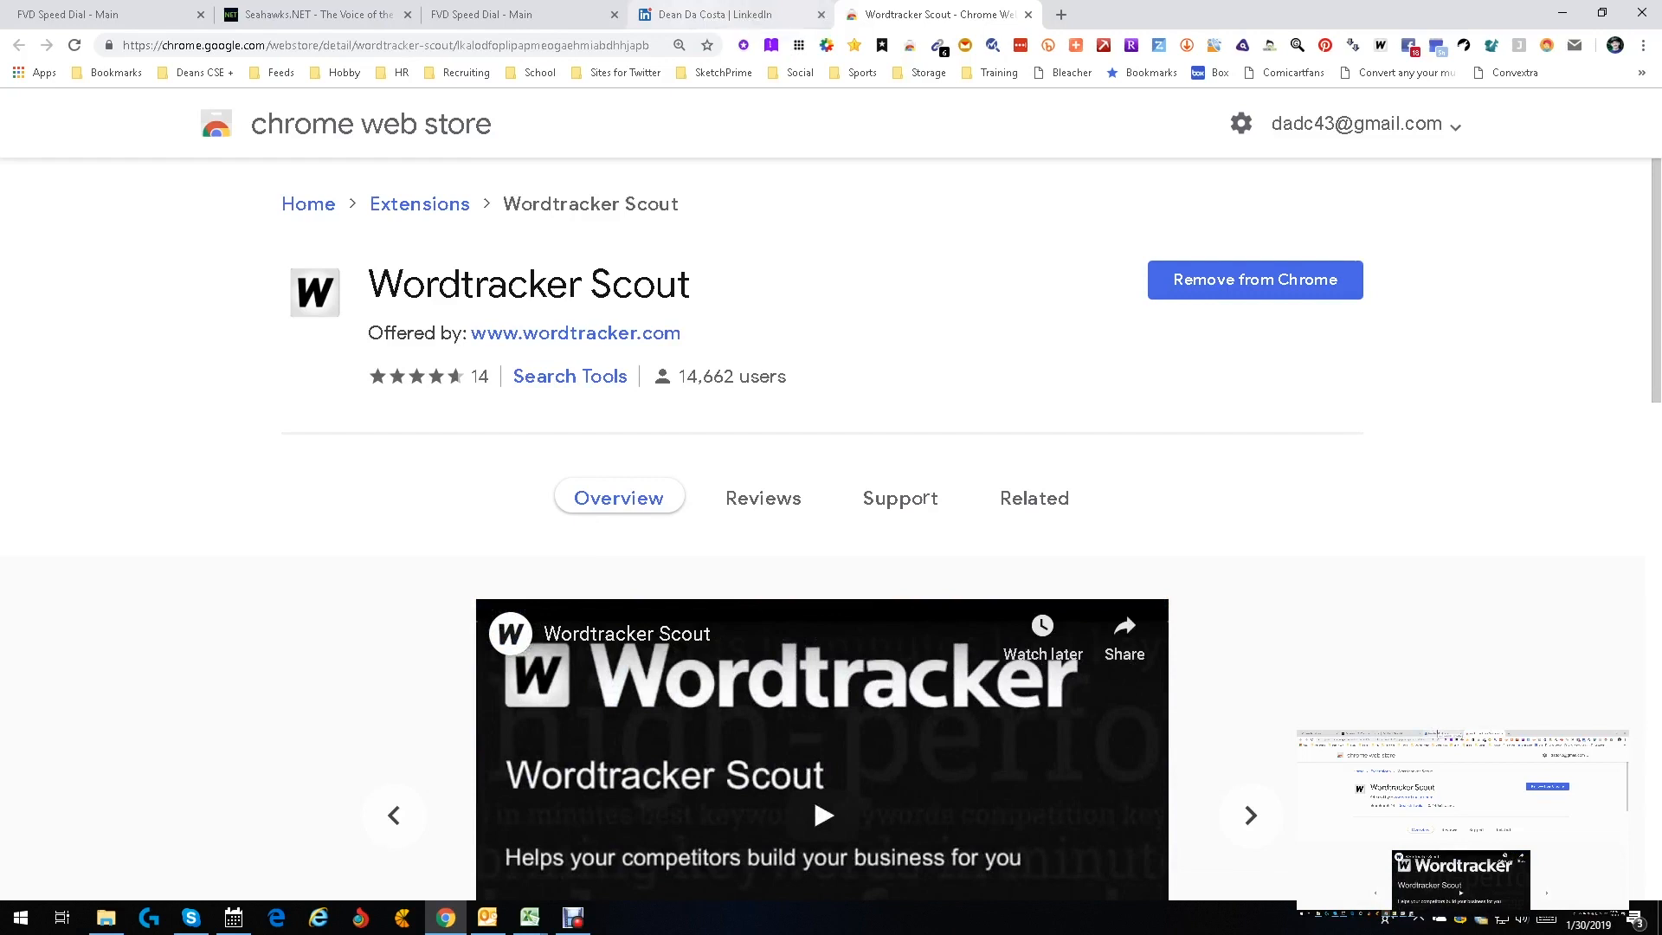
click(726, 13)
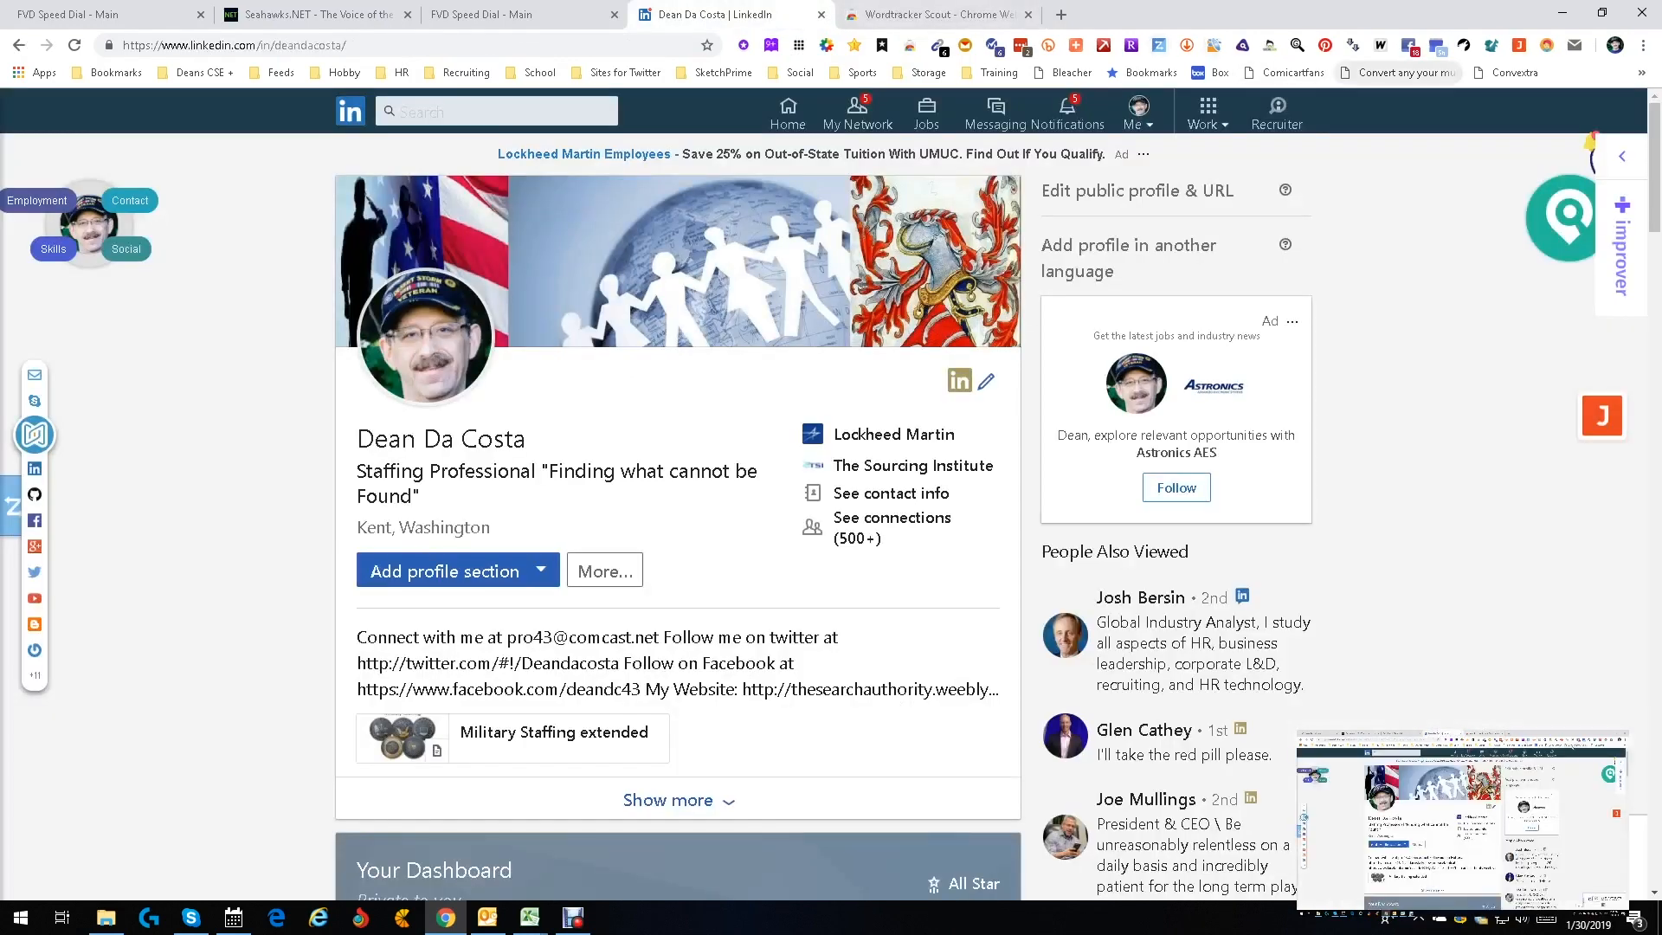
mouse_move(1379, 46)
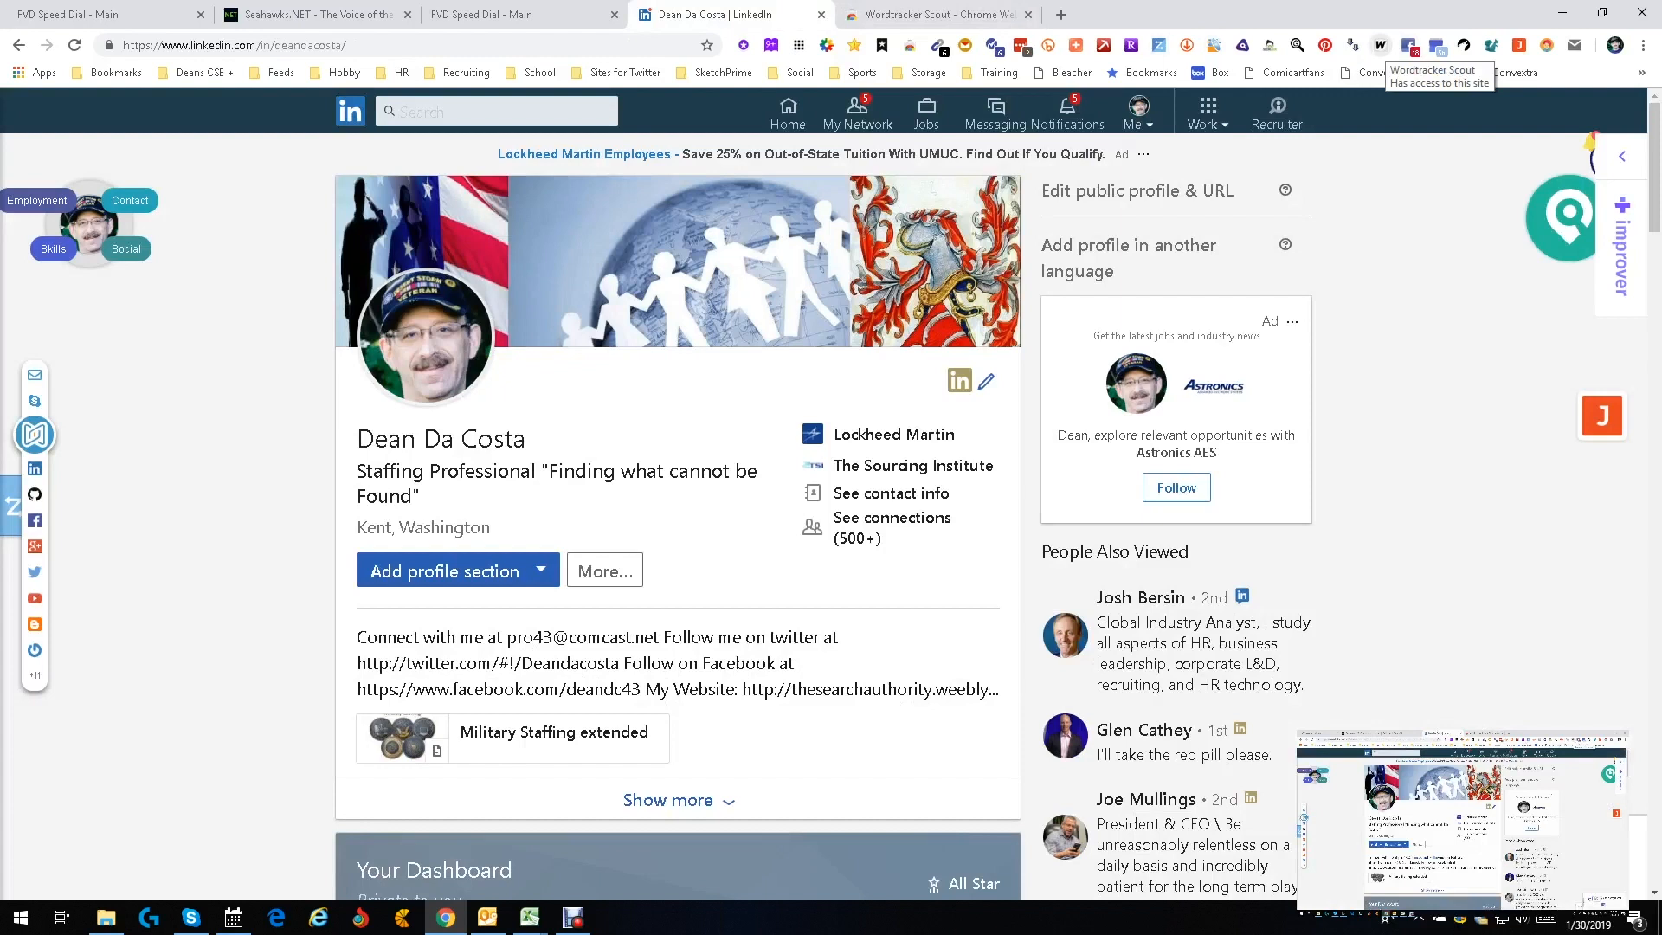
- Run Wordtracker Scout on the recruiter's profile and view its Insights keyword table
click(1379, 46)
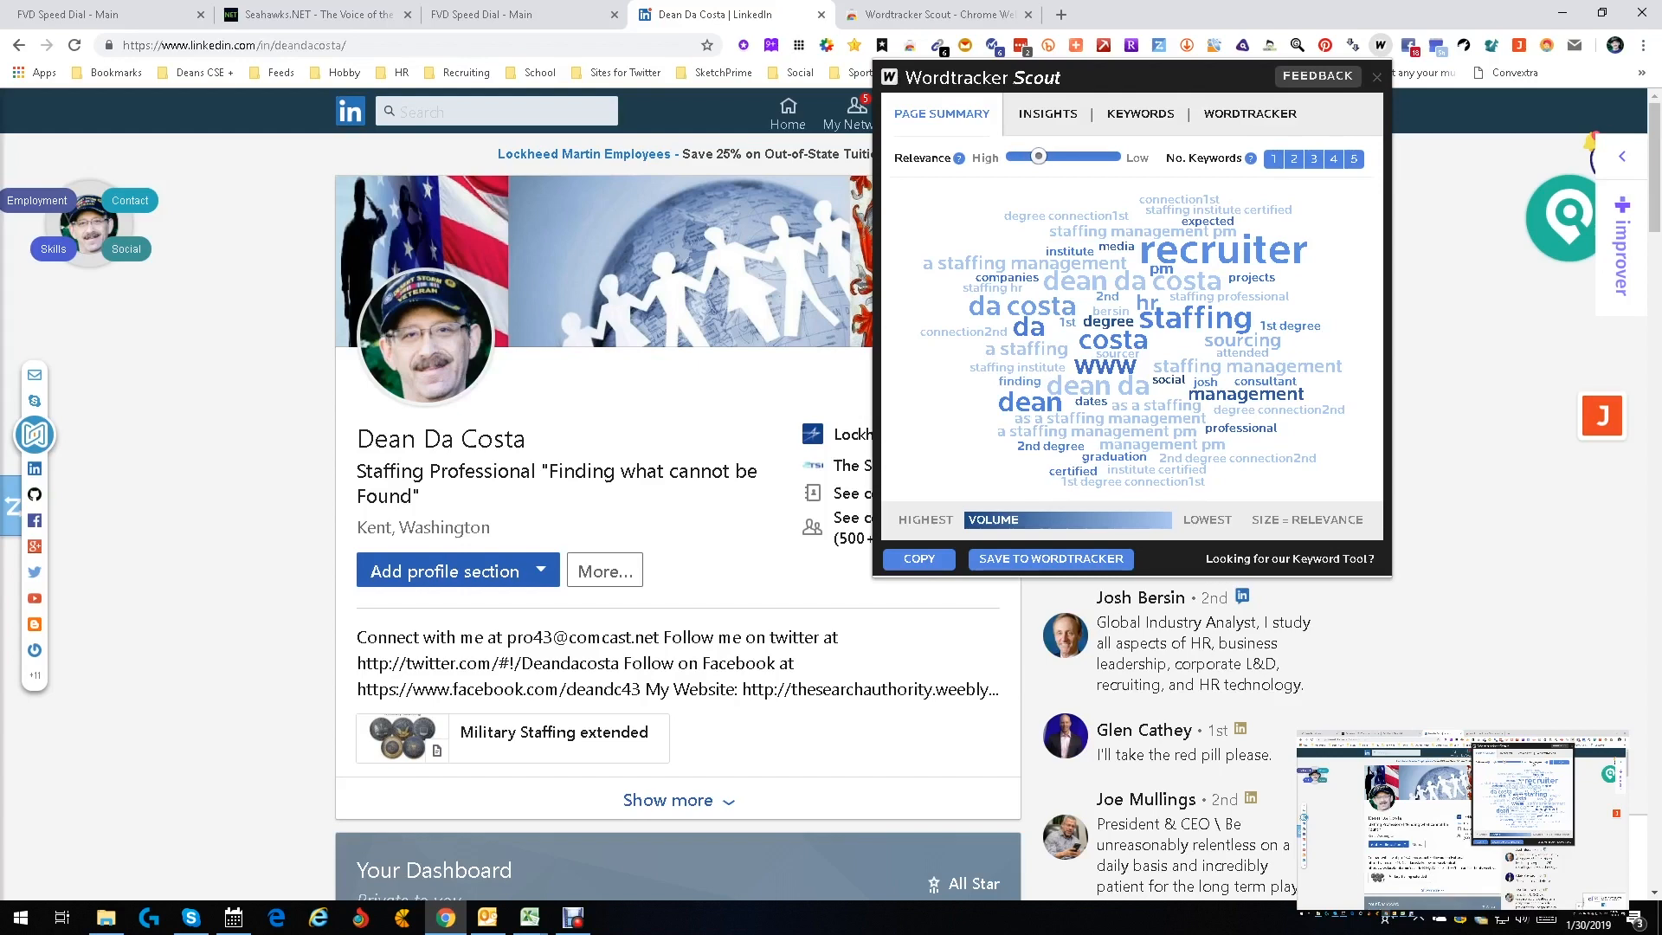
click(1048, 113)
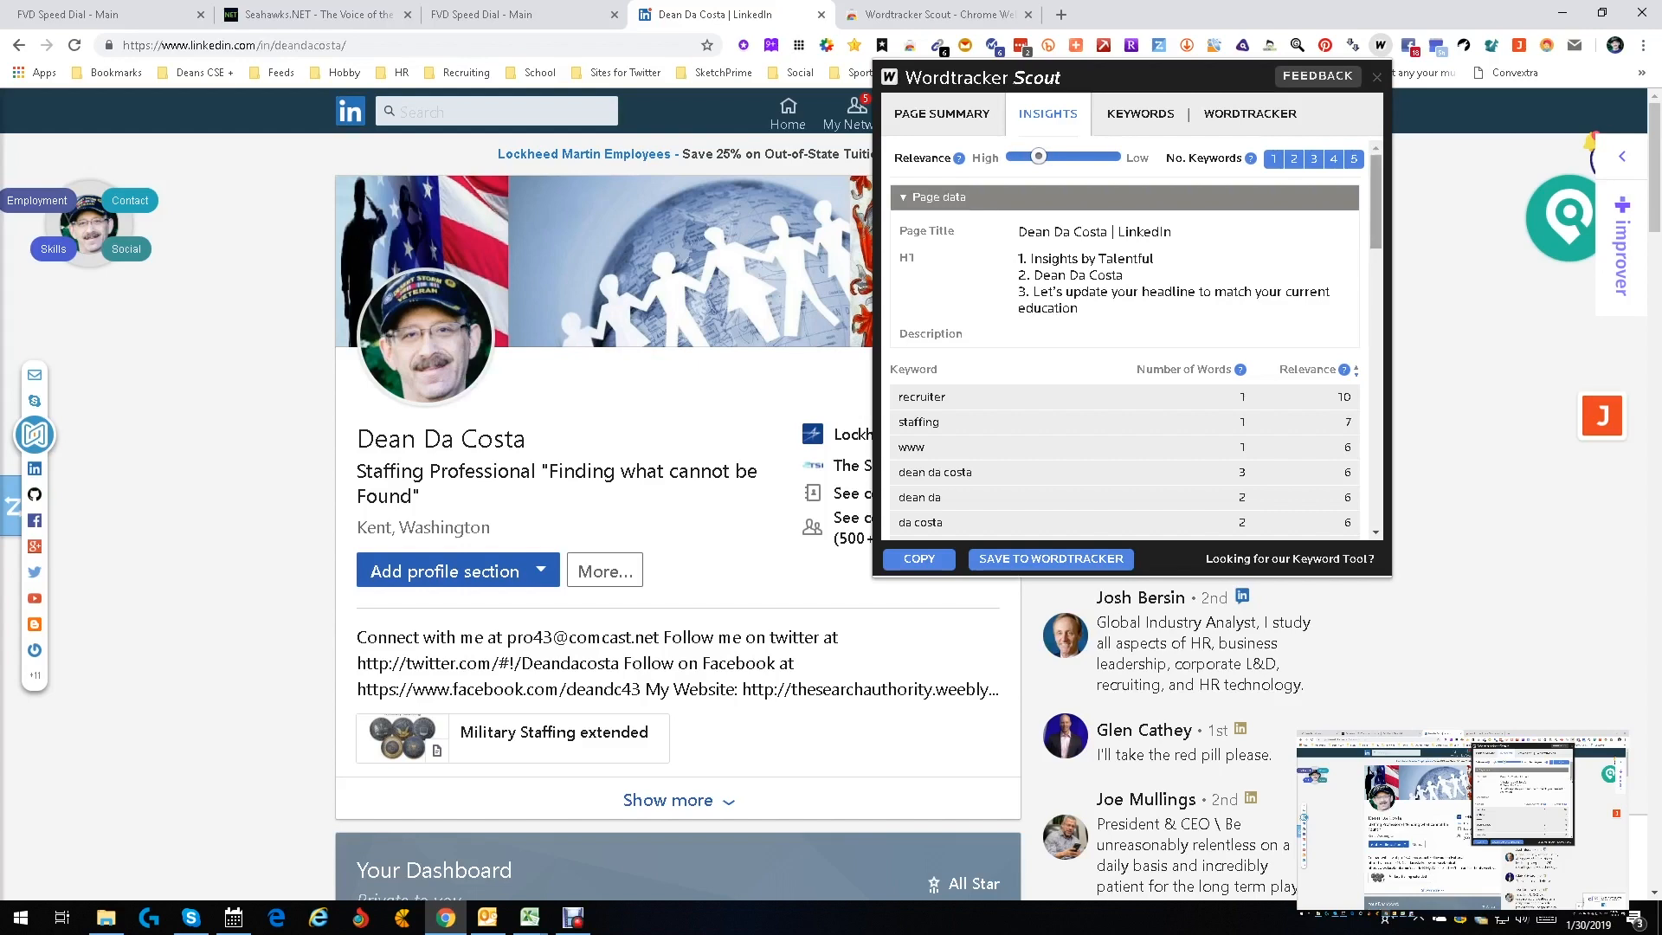
- Scroll to the end of the insights list, then show global keyword search figures
scroll(down, 3)
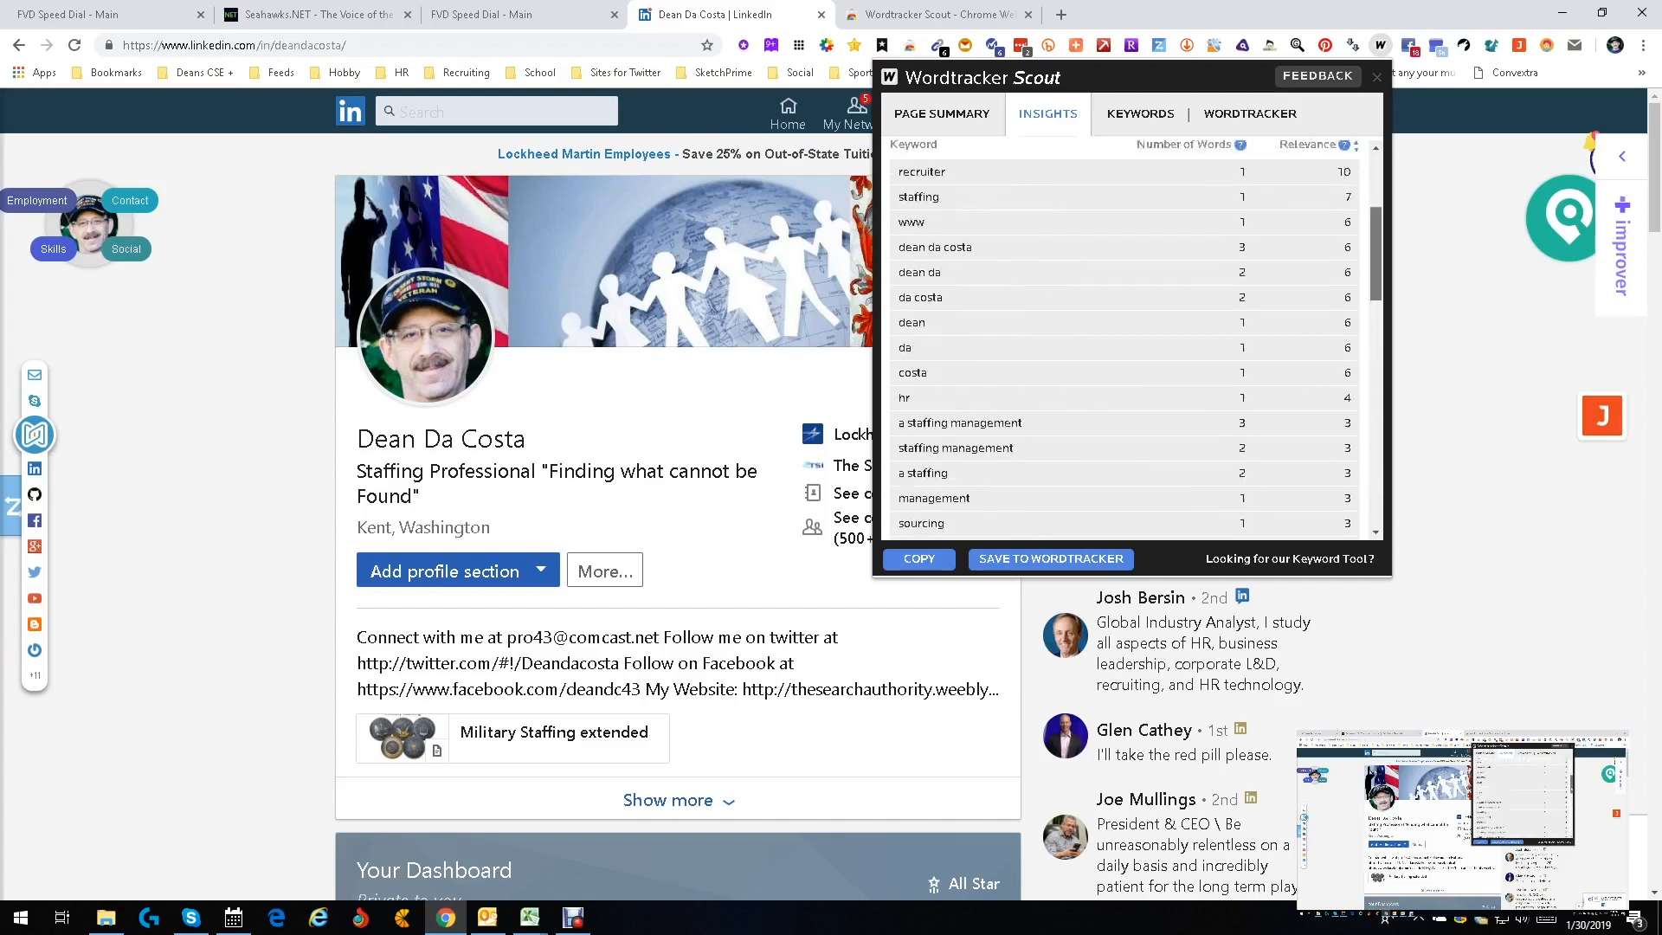
scroll(down, 3)
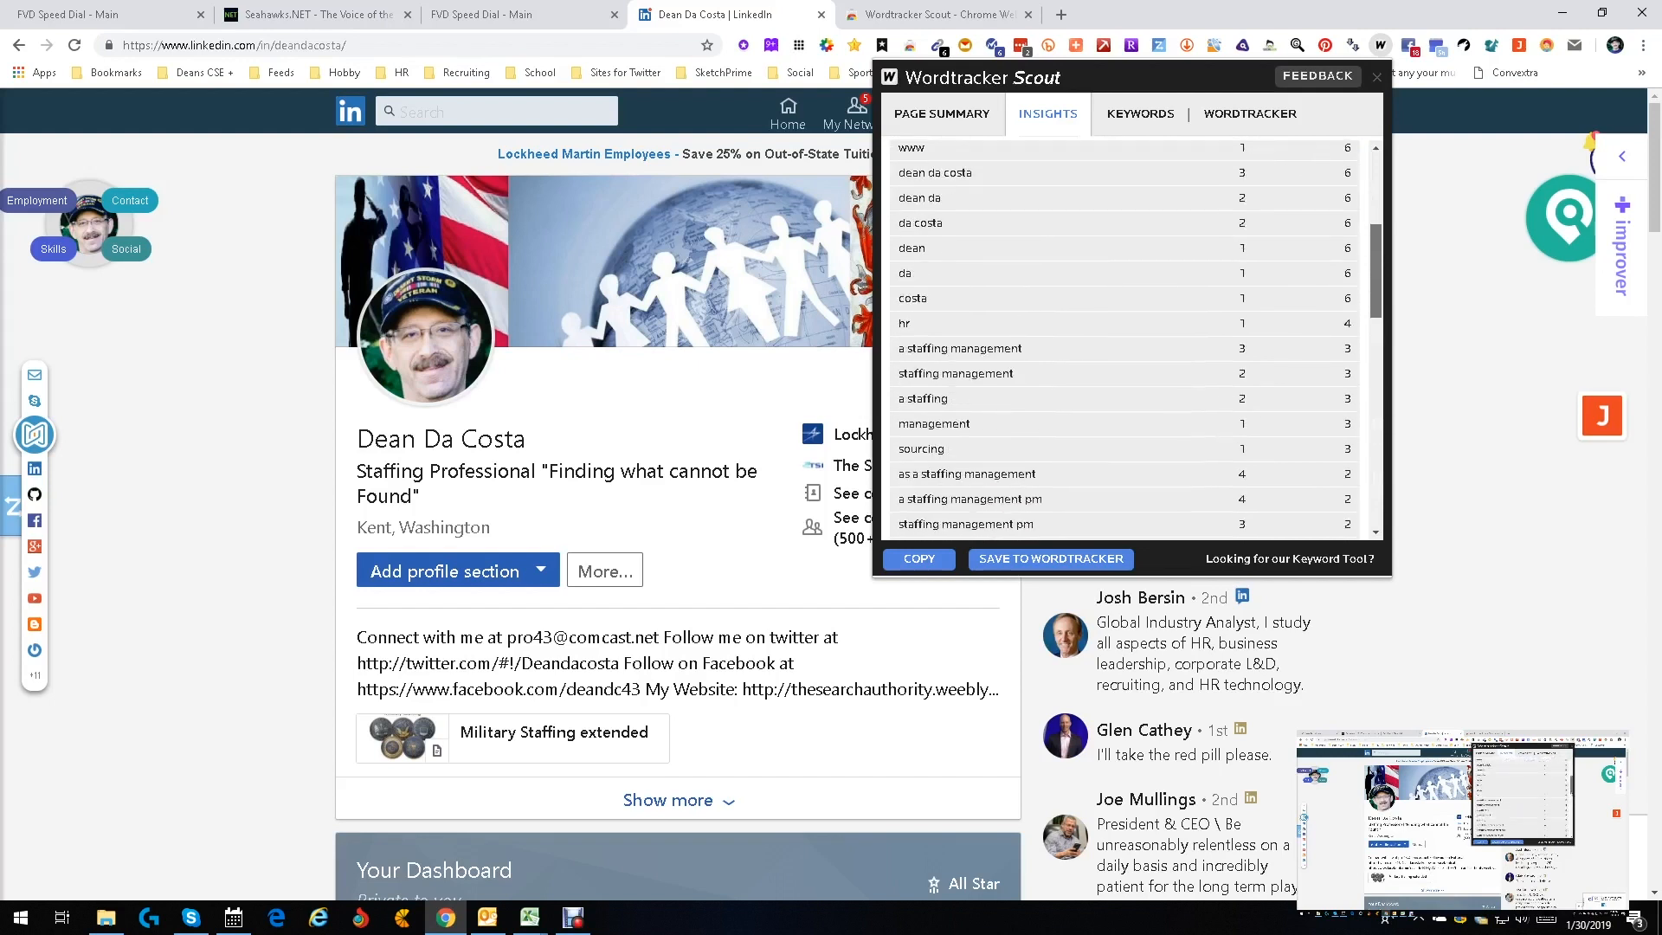
scroll(down, 3)
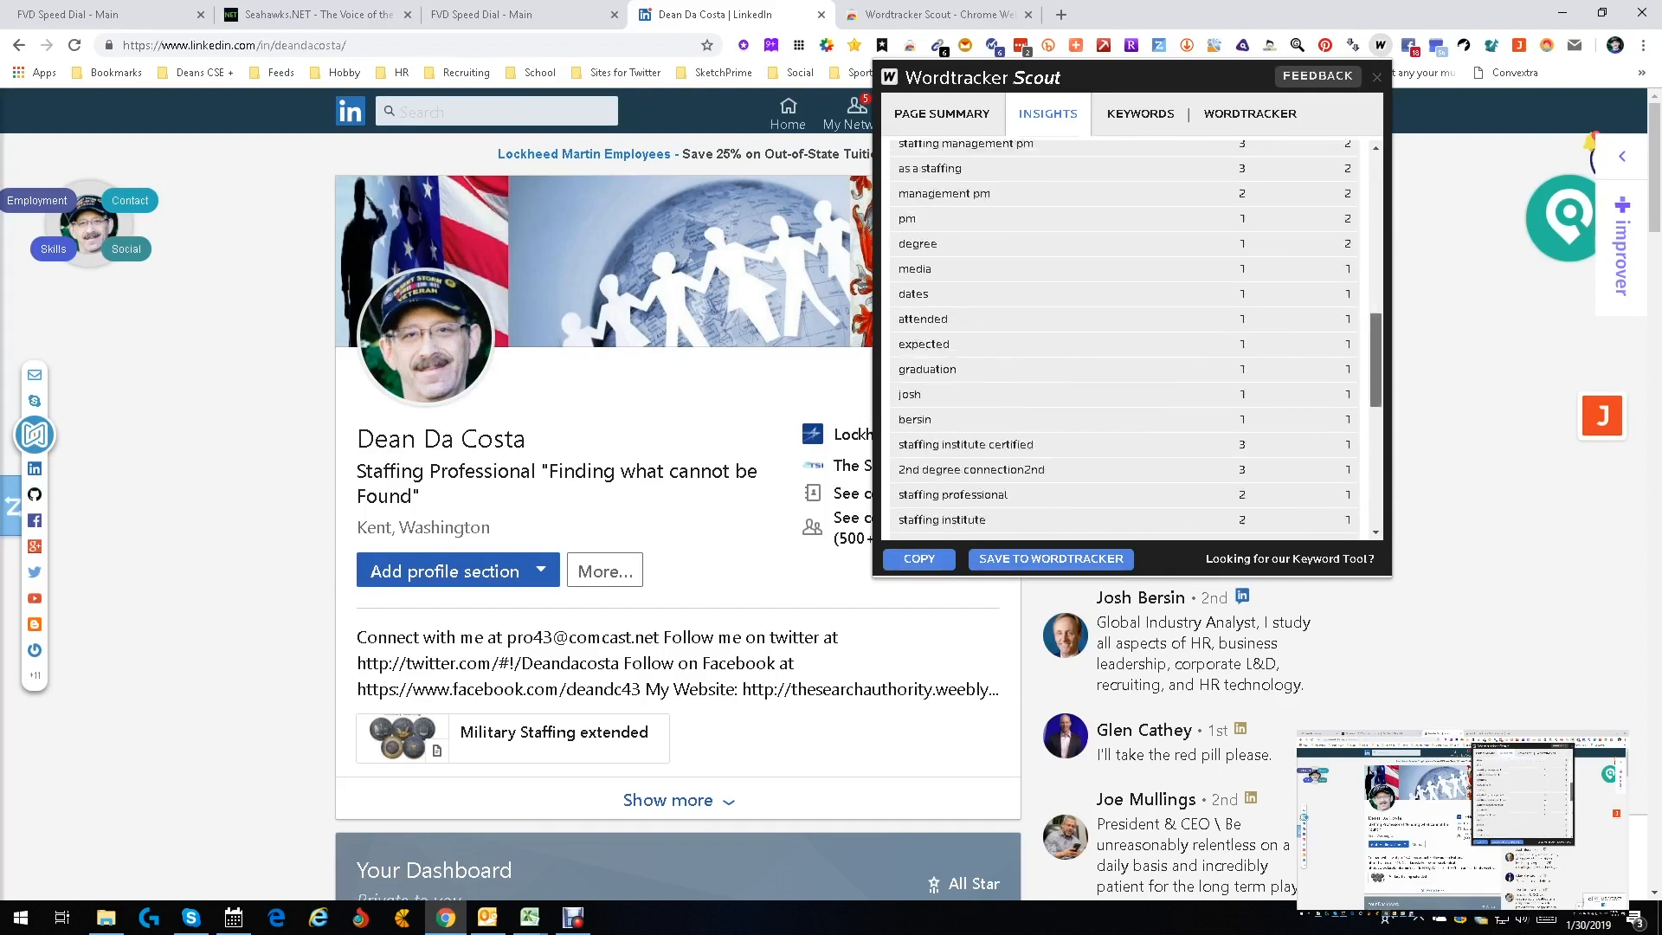
scroll(down, 3)
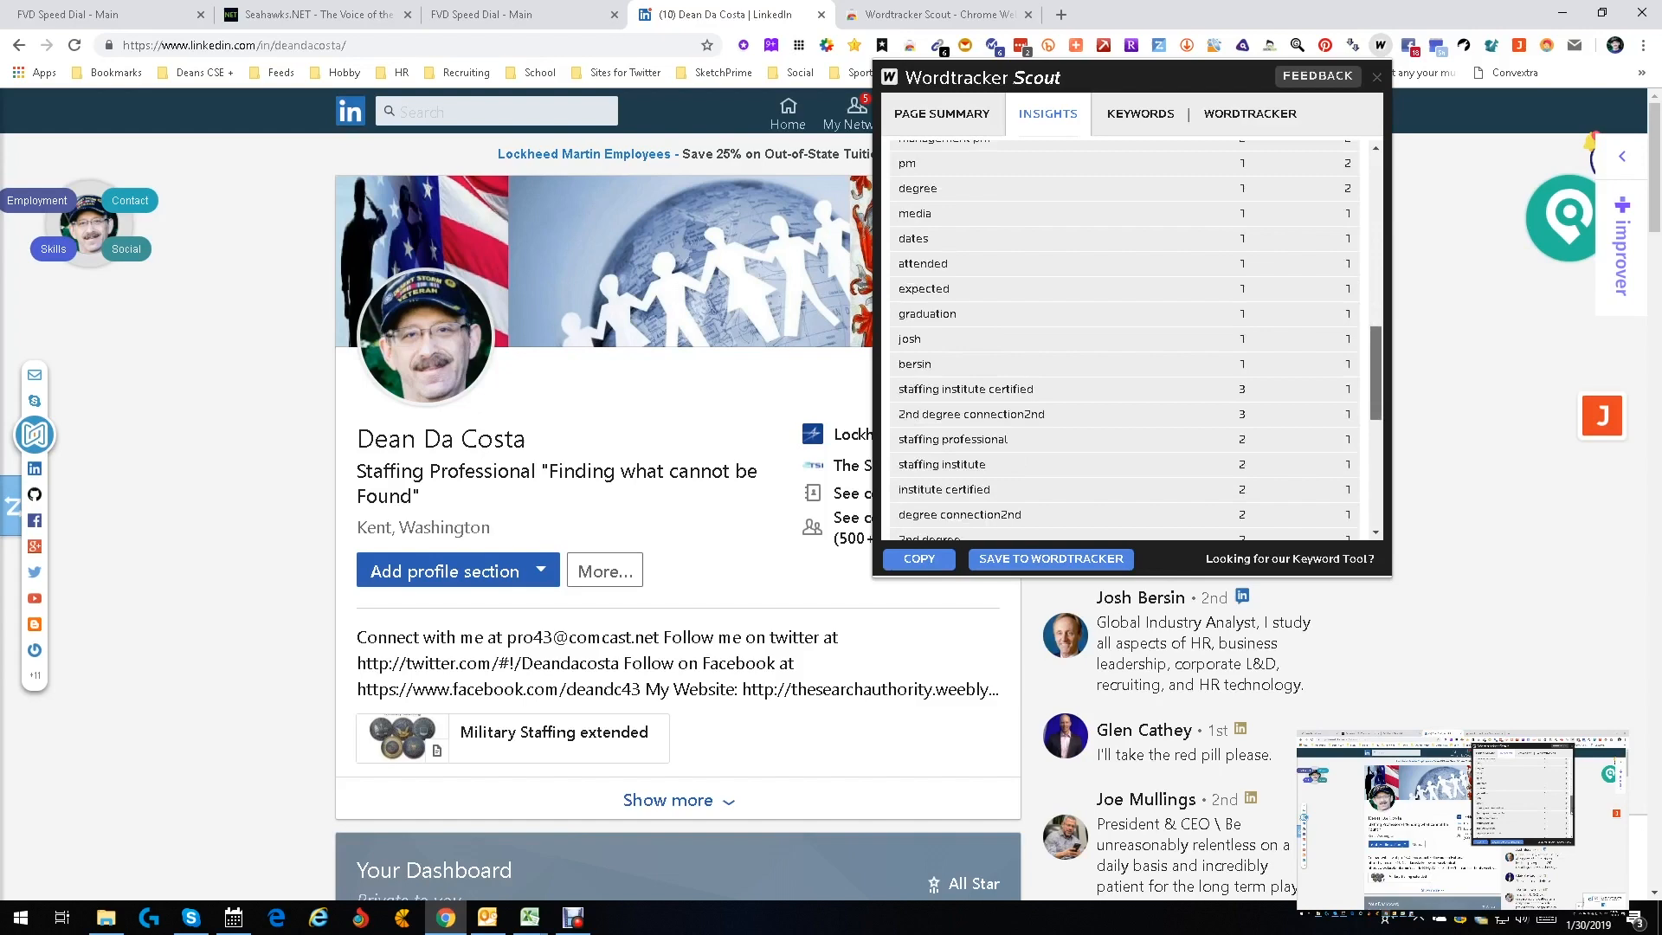
scroll(down, 3)
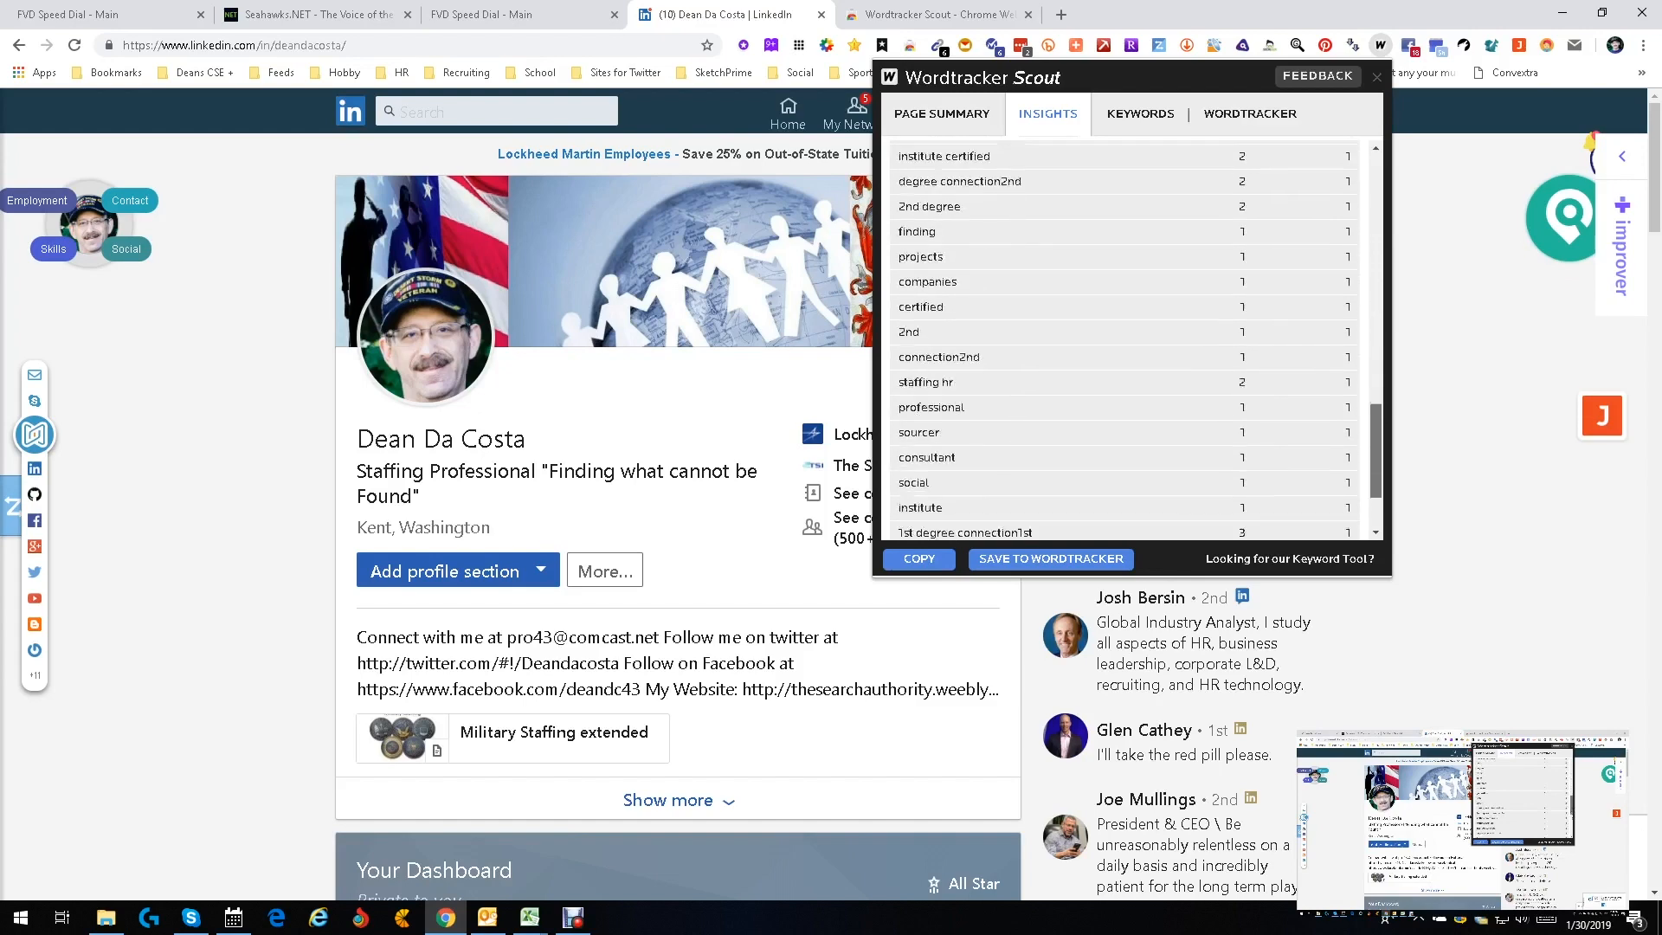
scroll(down, 3)
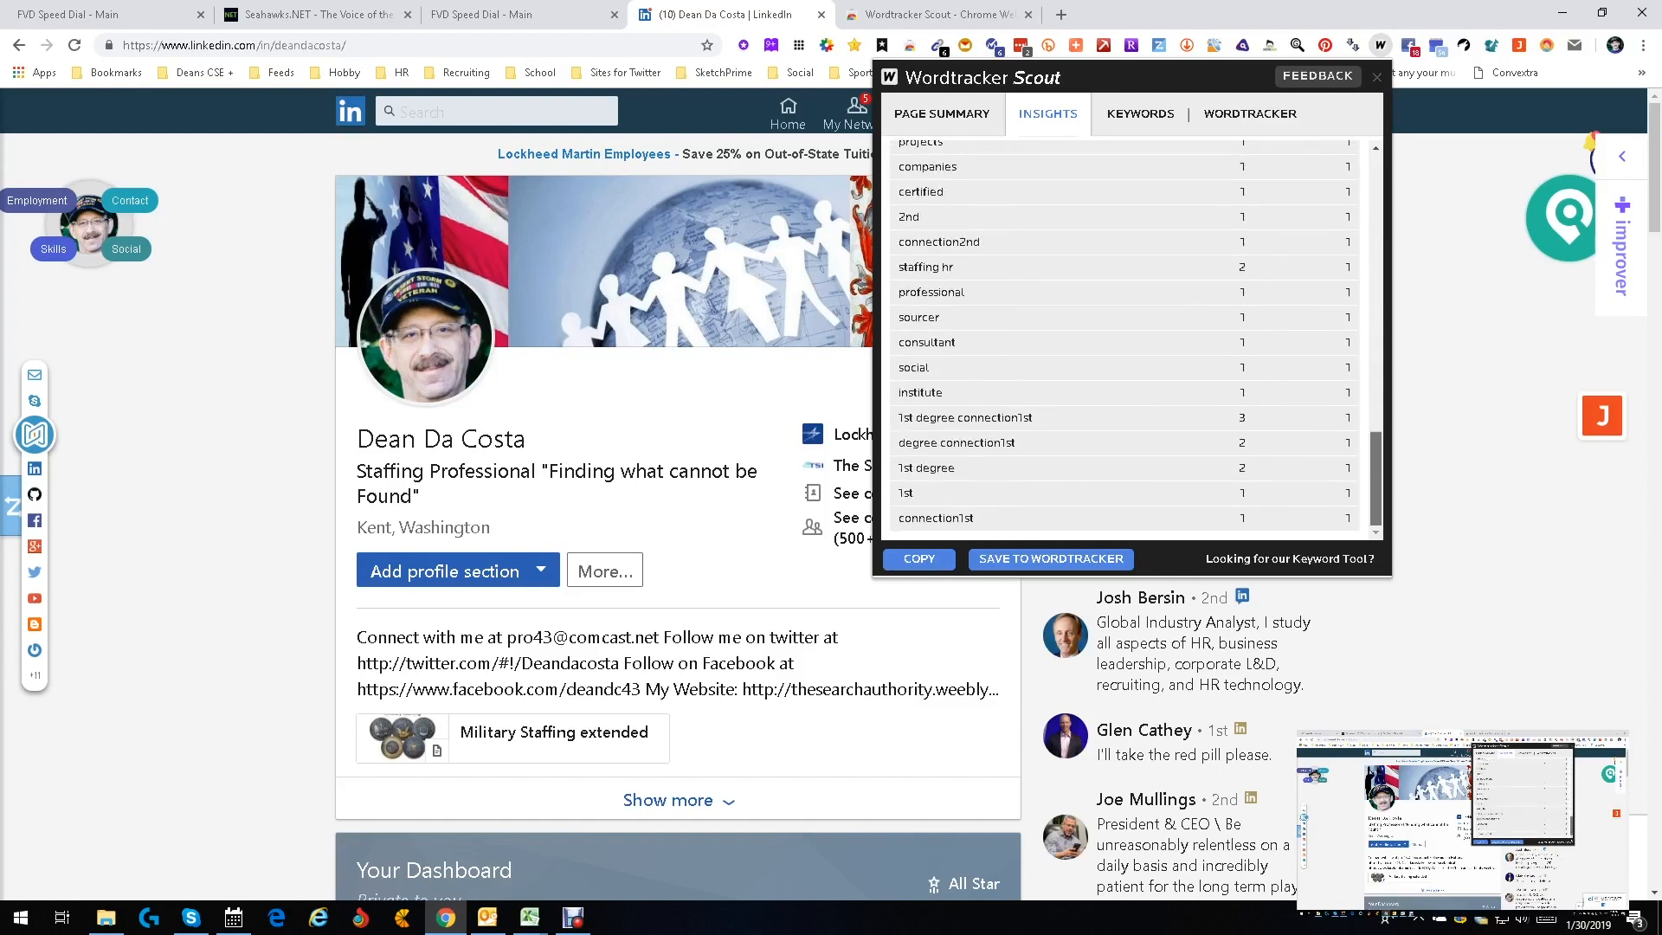
click(1139, 114)
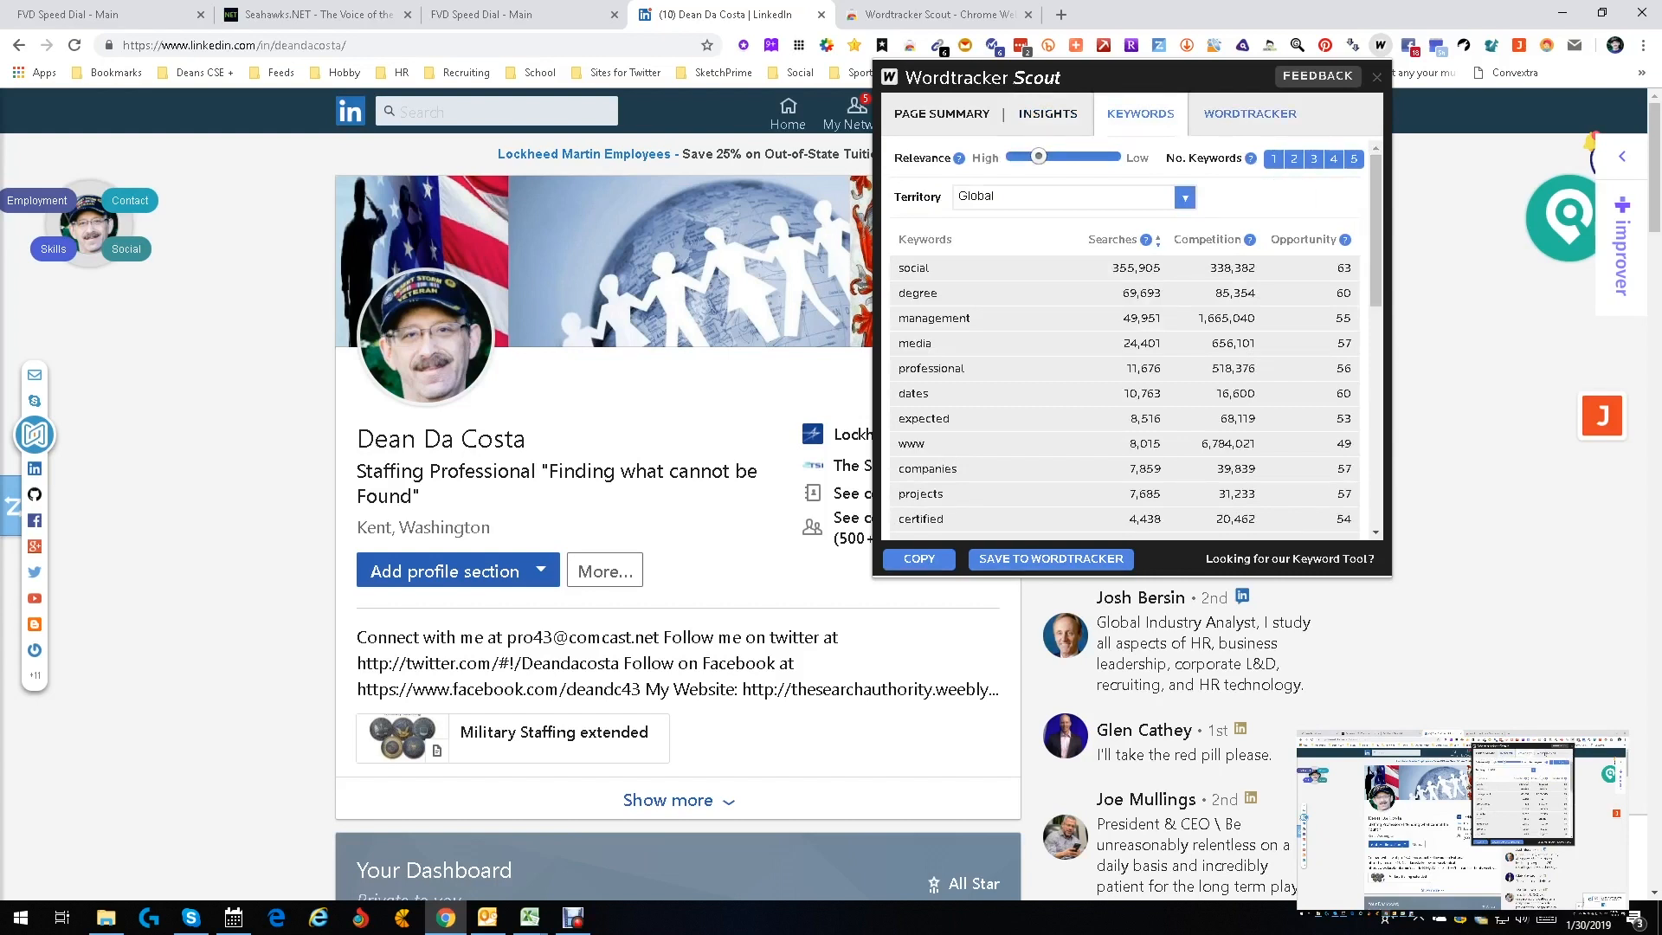
- Try saving keywords, switch the Keywords Territory to US, then close the Scout panel
click(1250, 113)
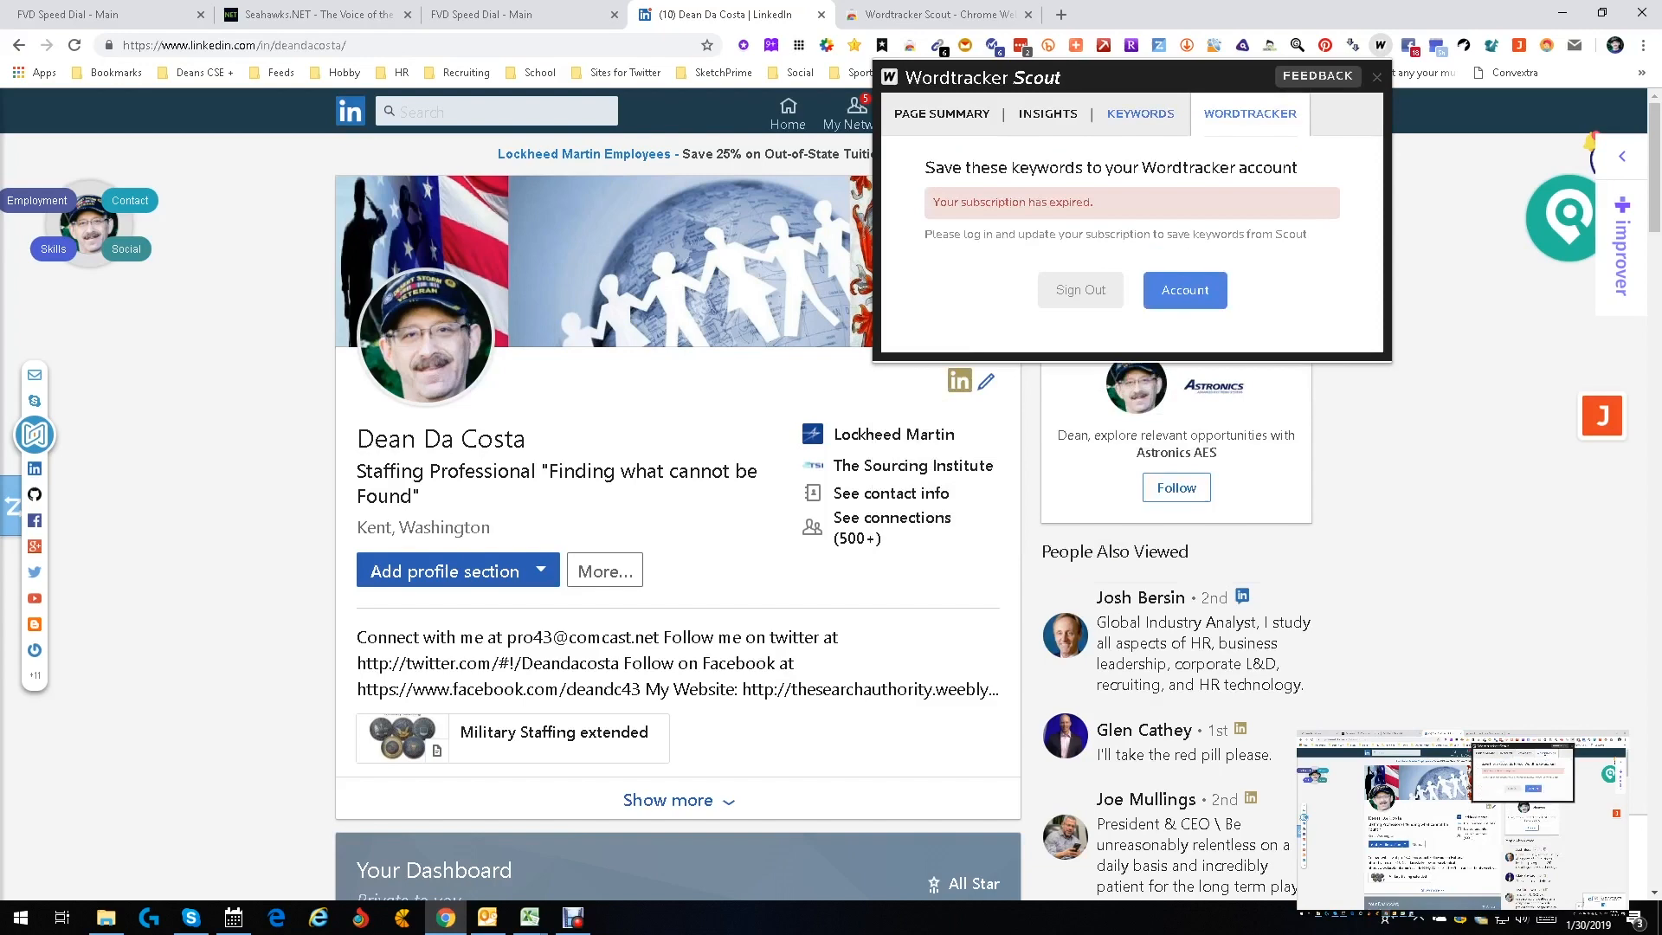
click(1140, 114)
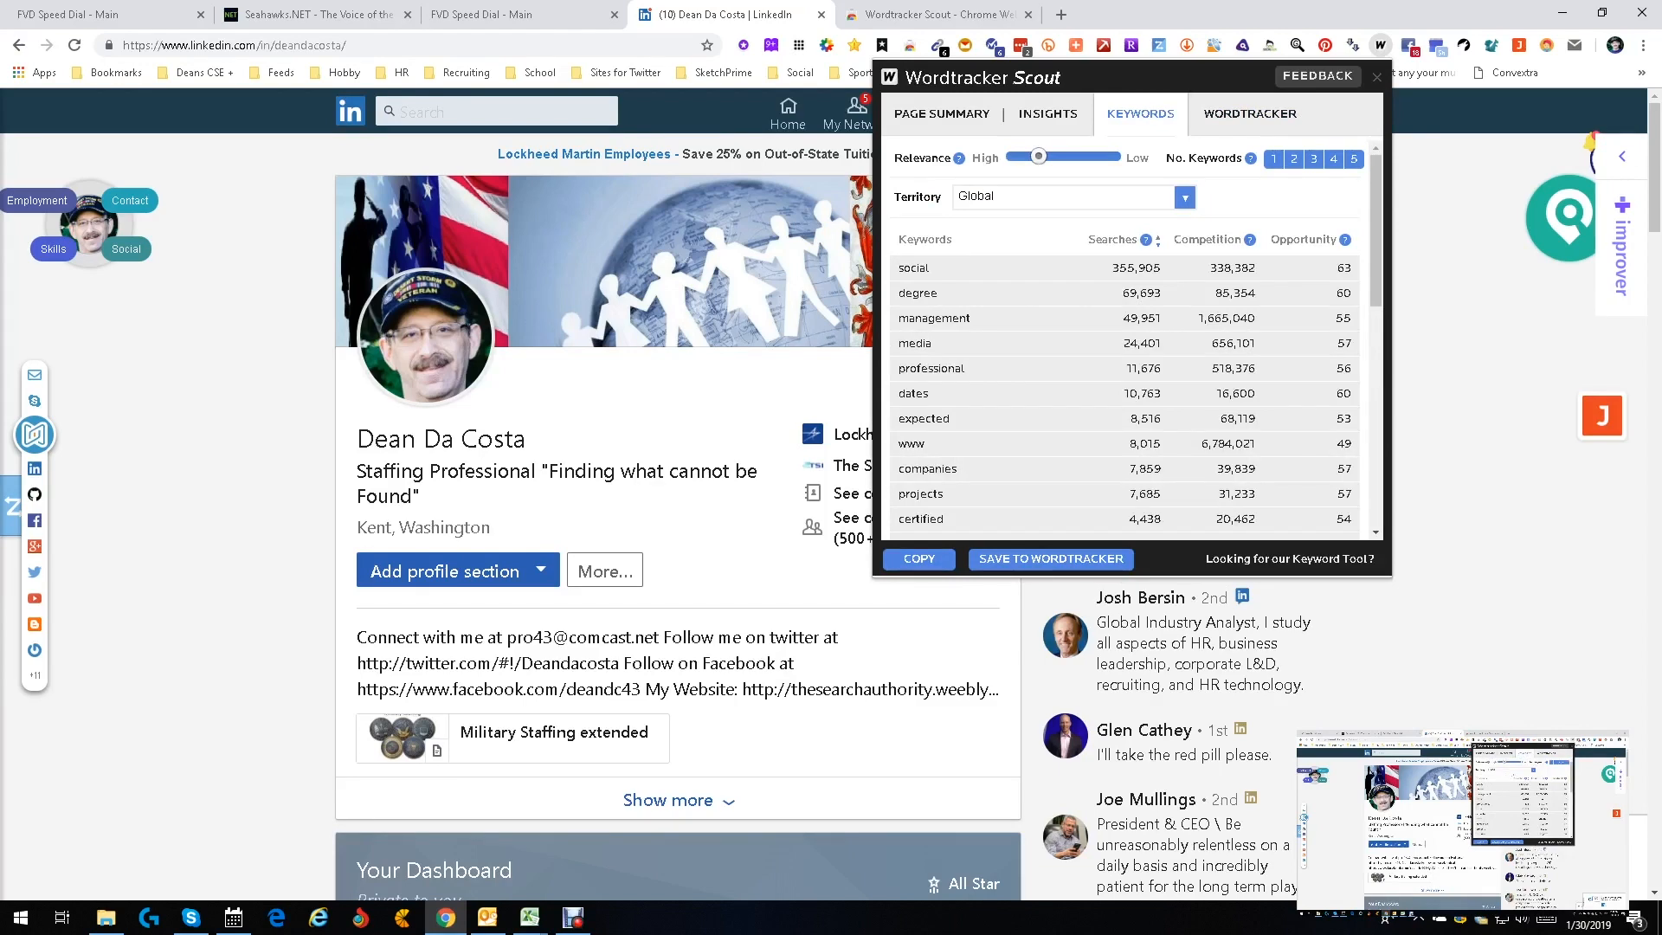
click(1184, 197)
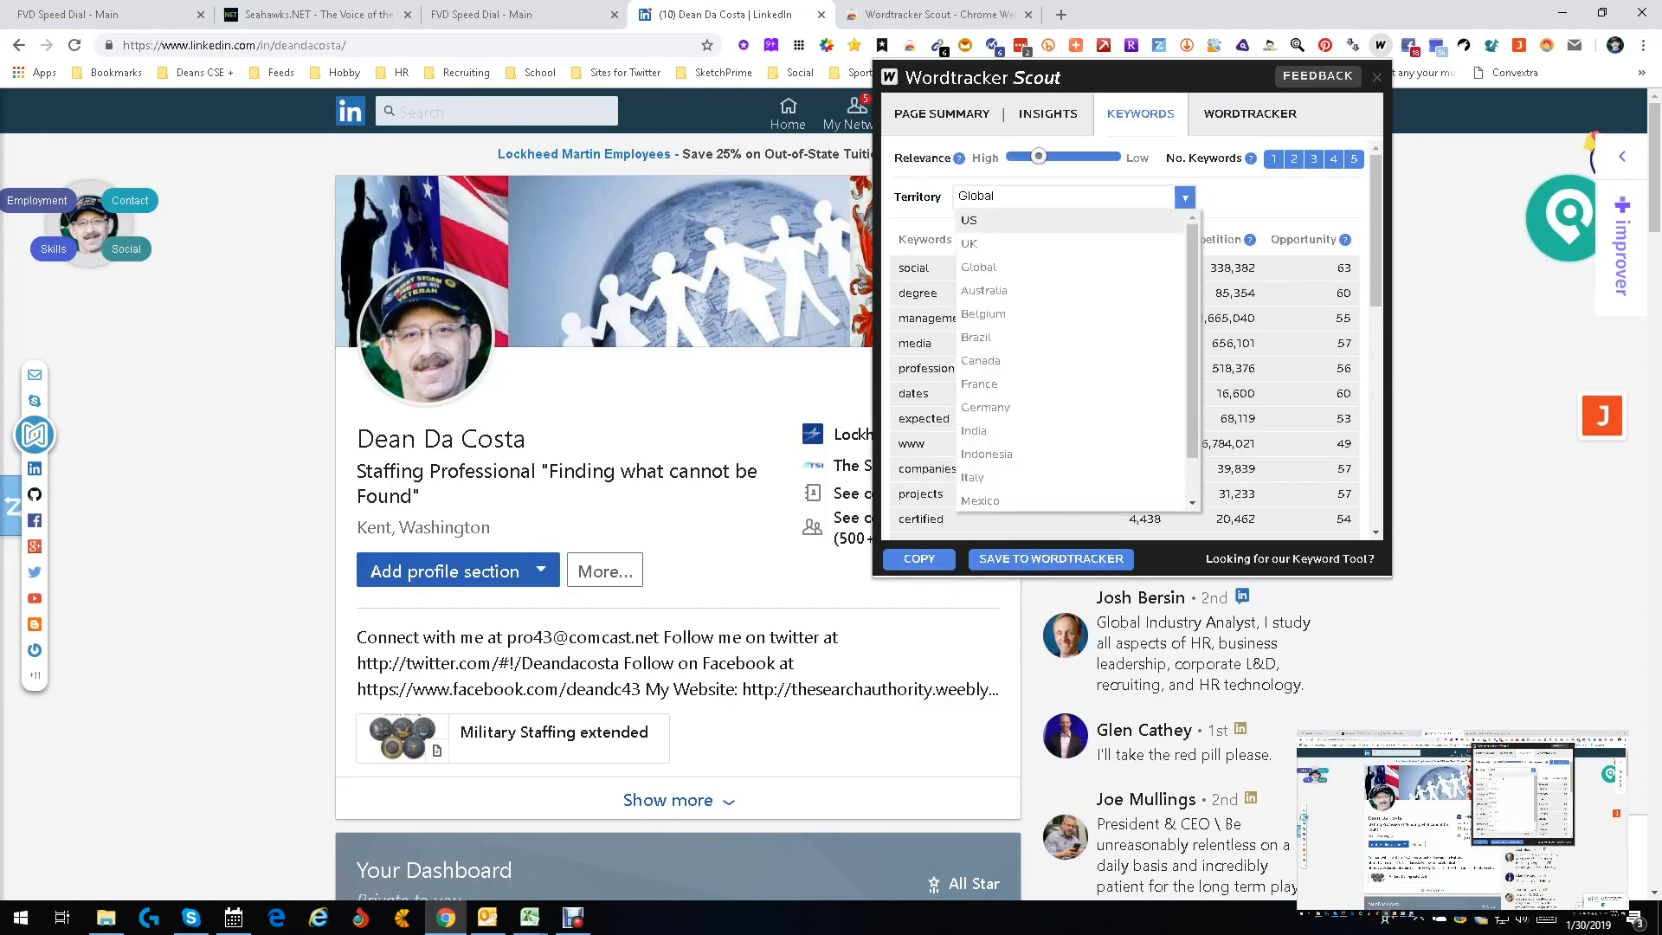
click(968, 219)
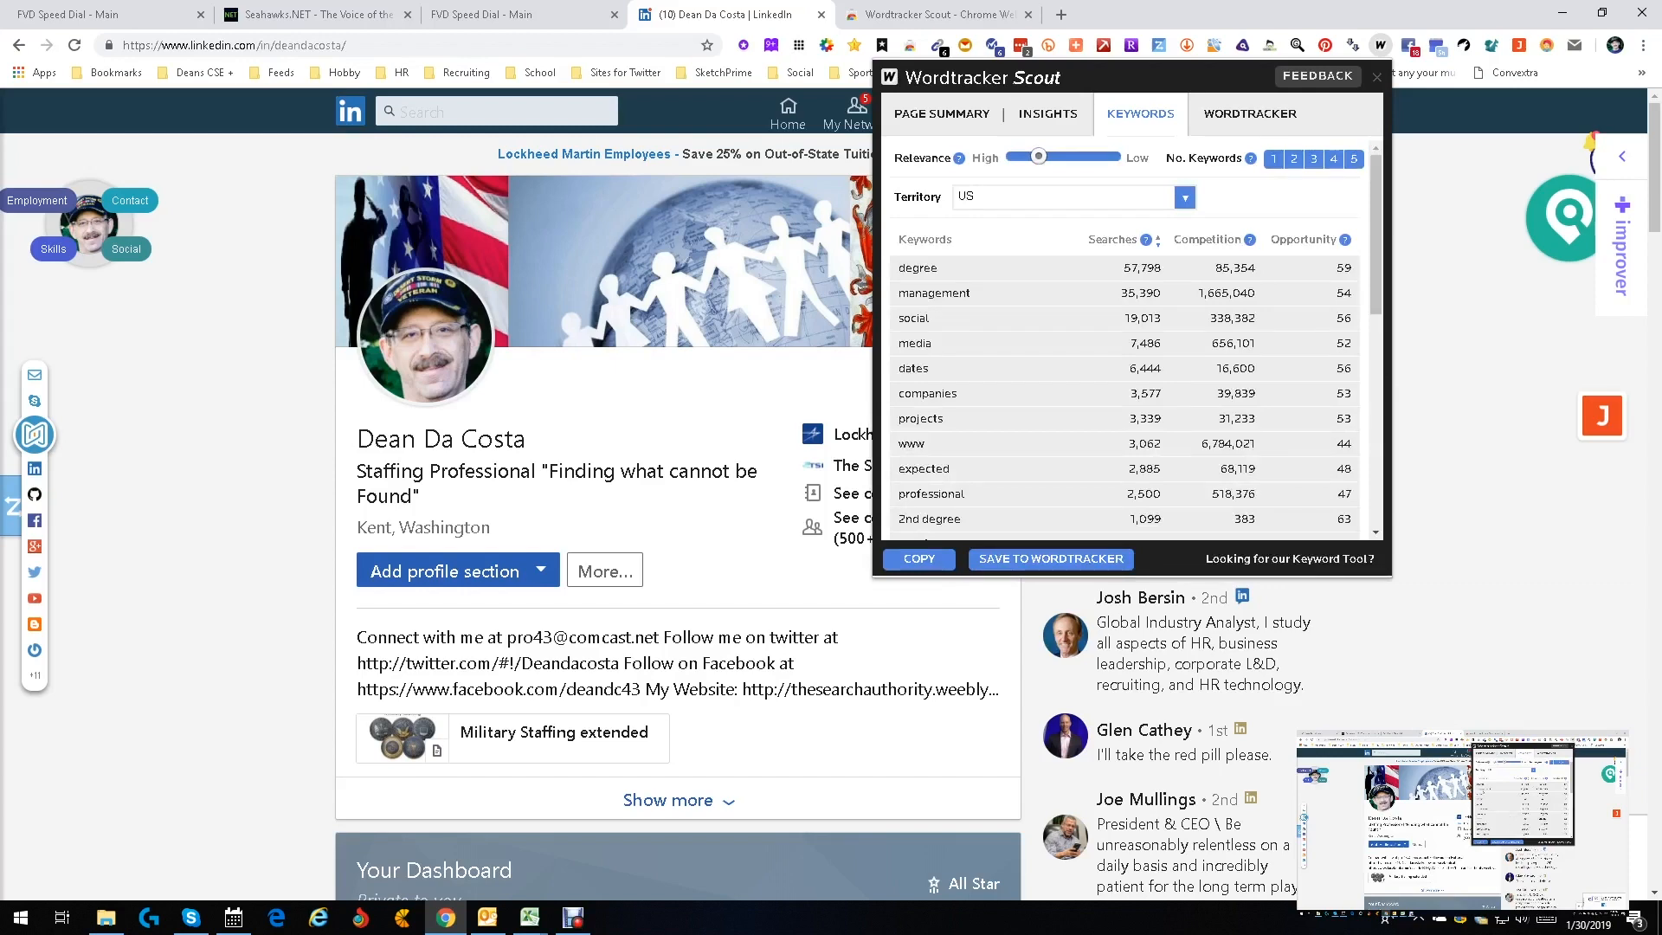
click(1376, 76)
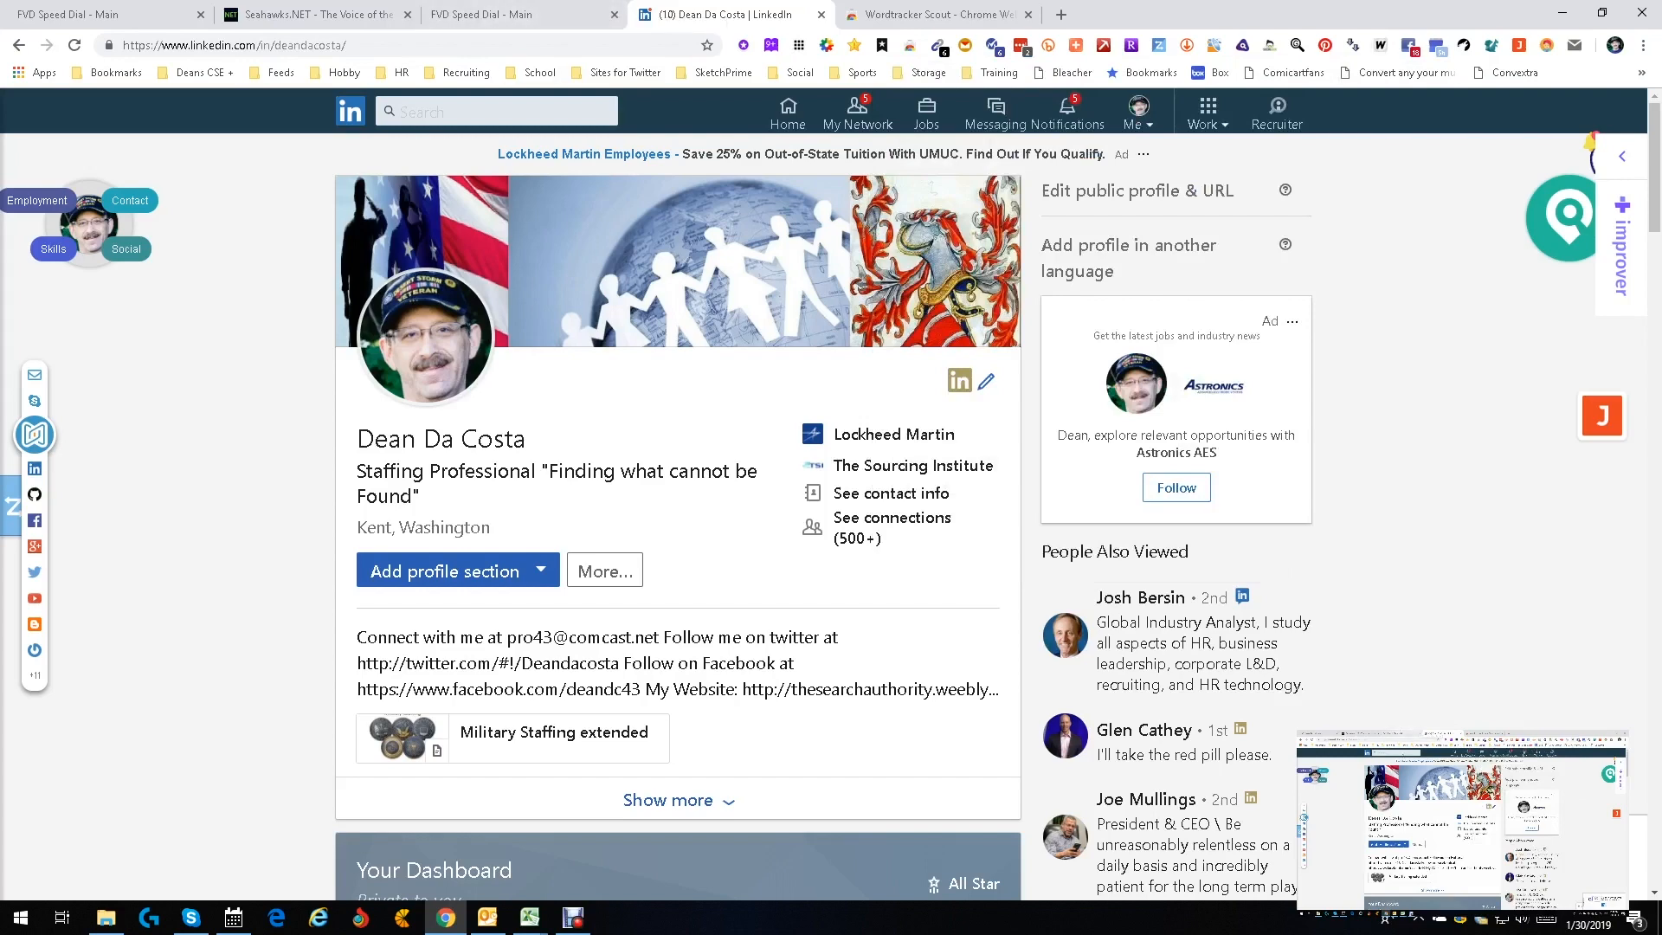
- Search LinkedIn for 'java developer' and open the top result, an Avaya SDE II
text(java developer)
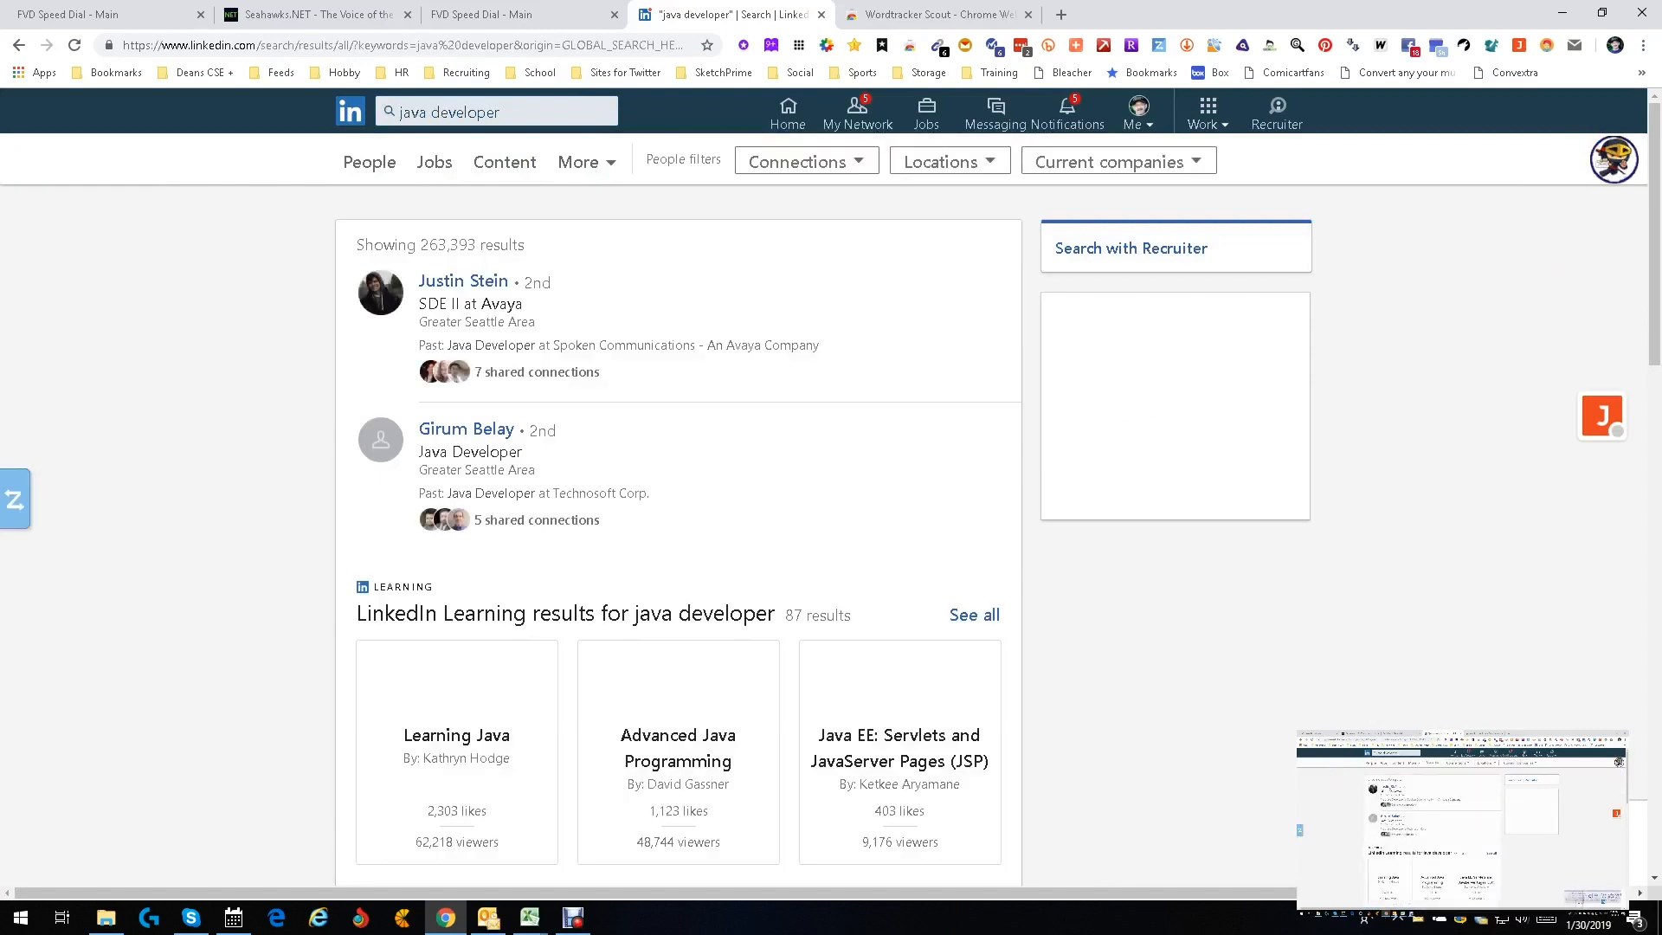
click(463, 280)
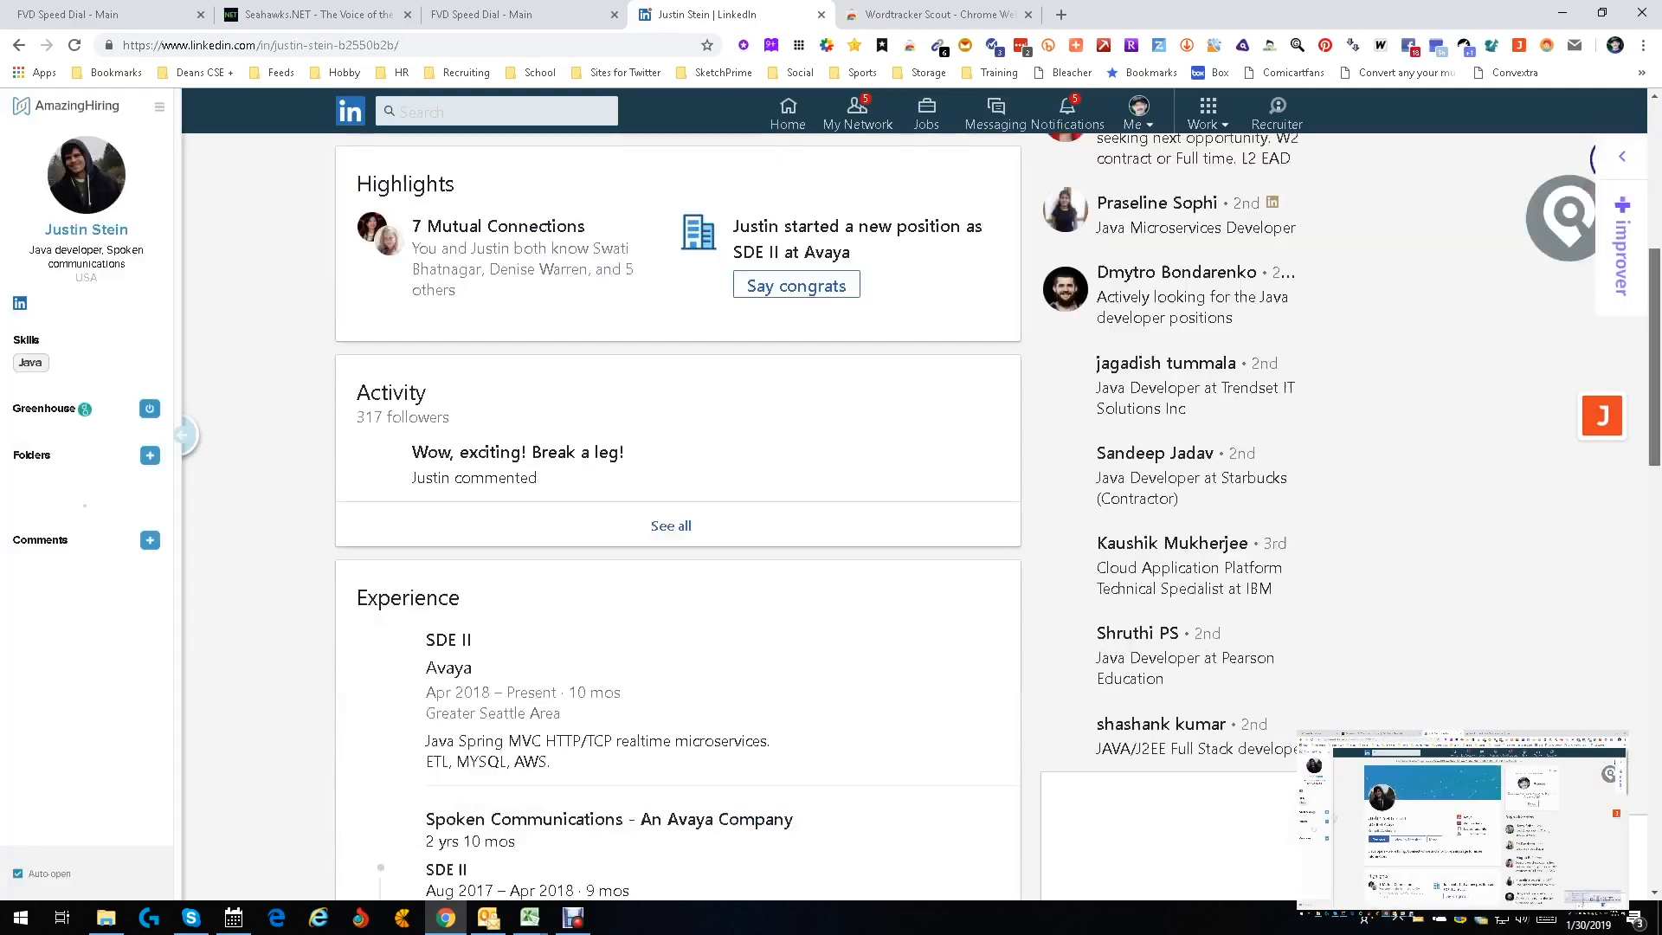
- Scroll to Skills & Endorsements and expand the developer's full skills list
scroll(down, 3)
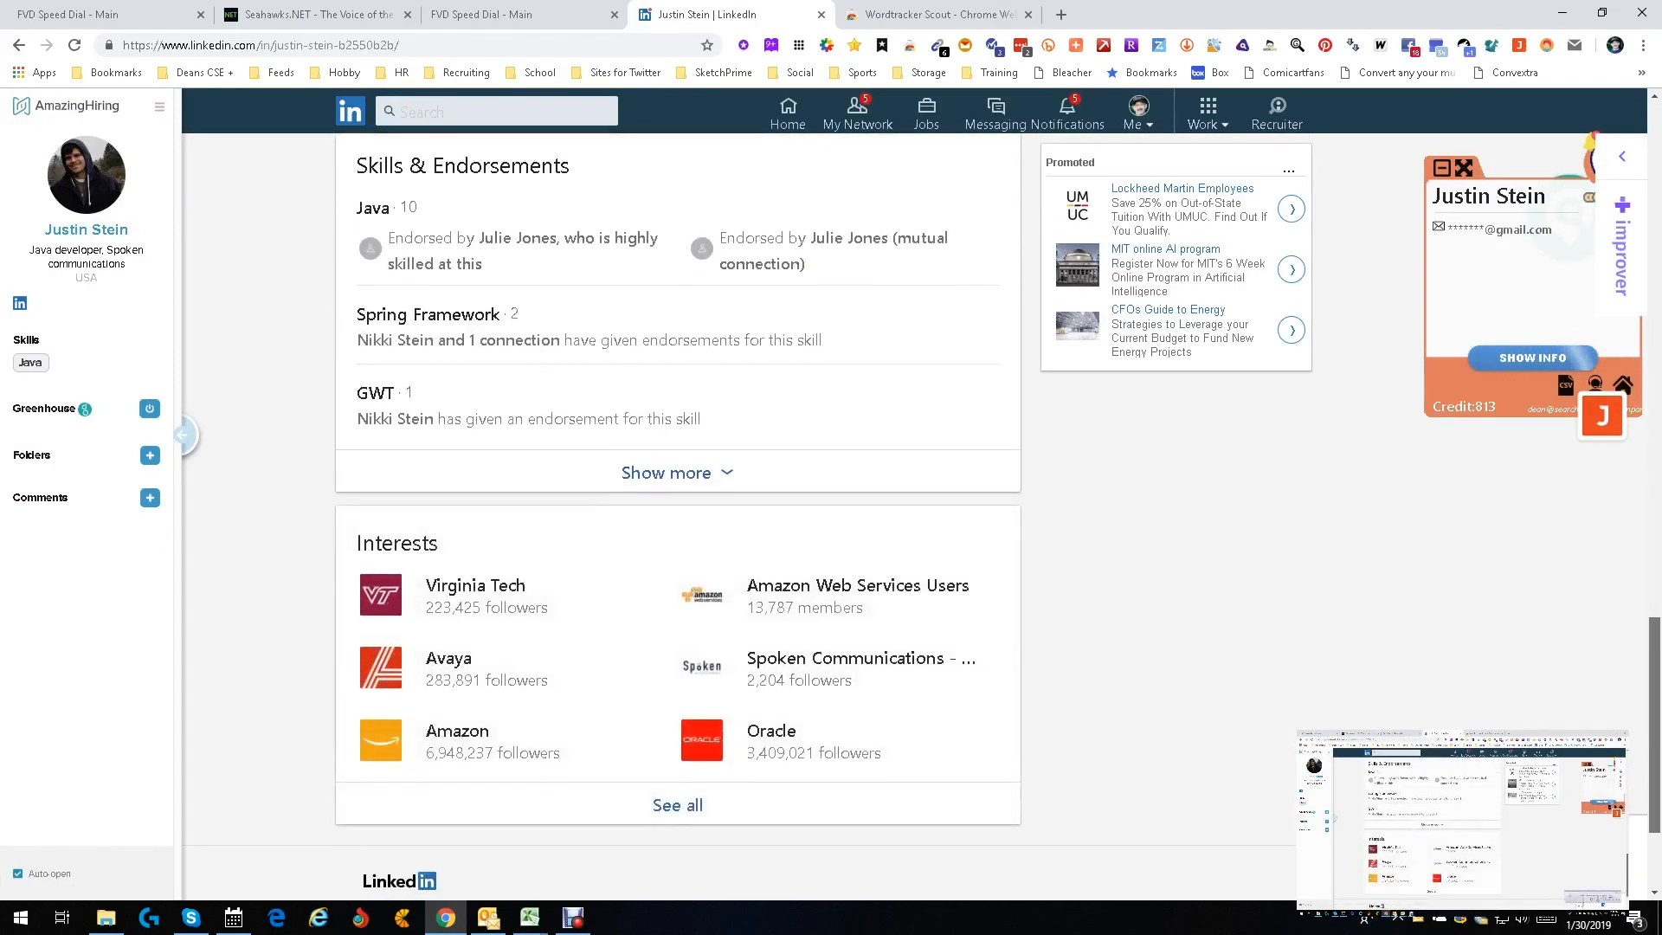
scroll(down, 3)
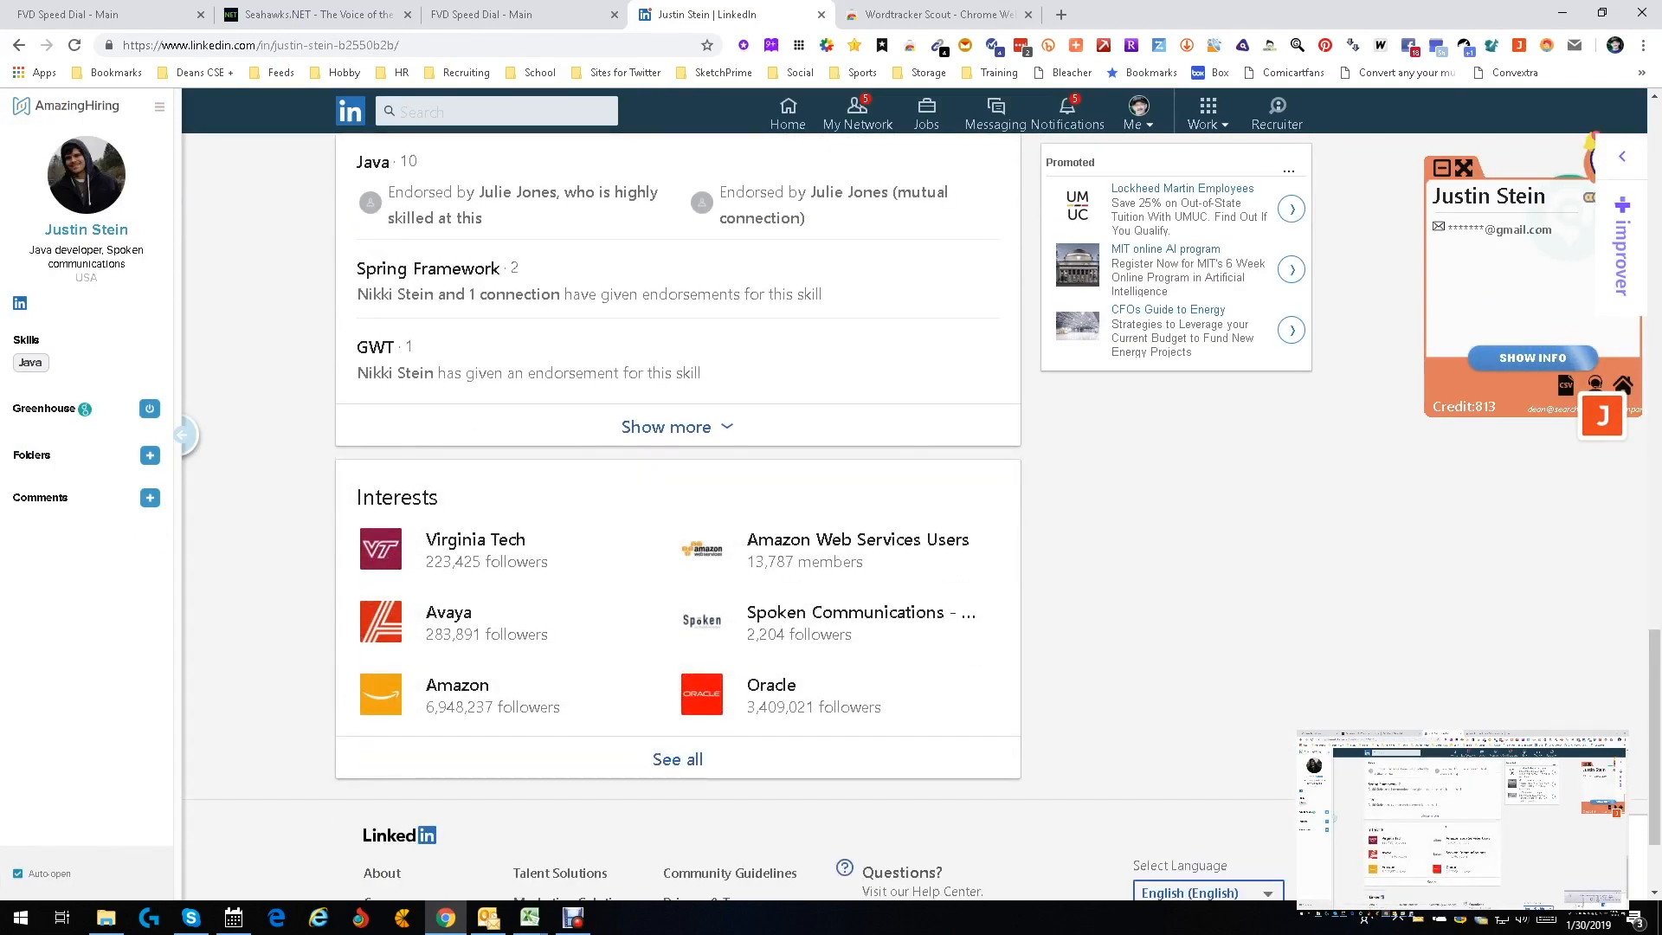
click(677, 426)
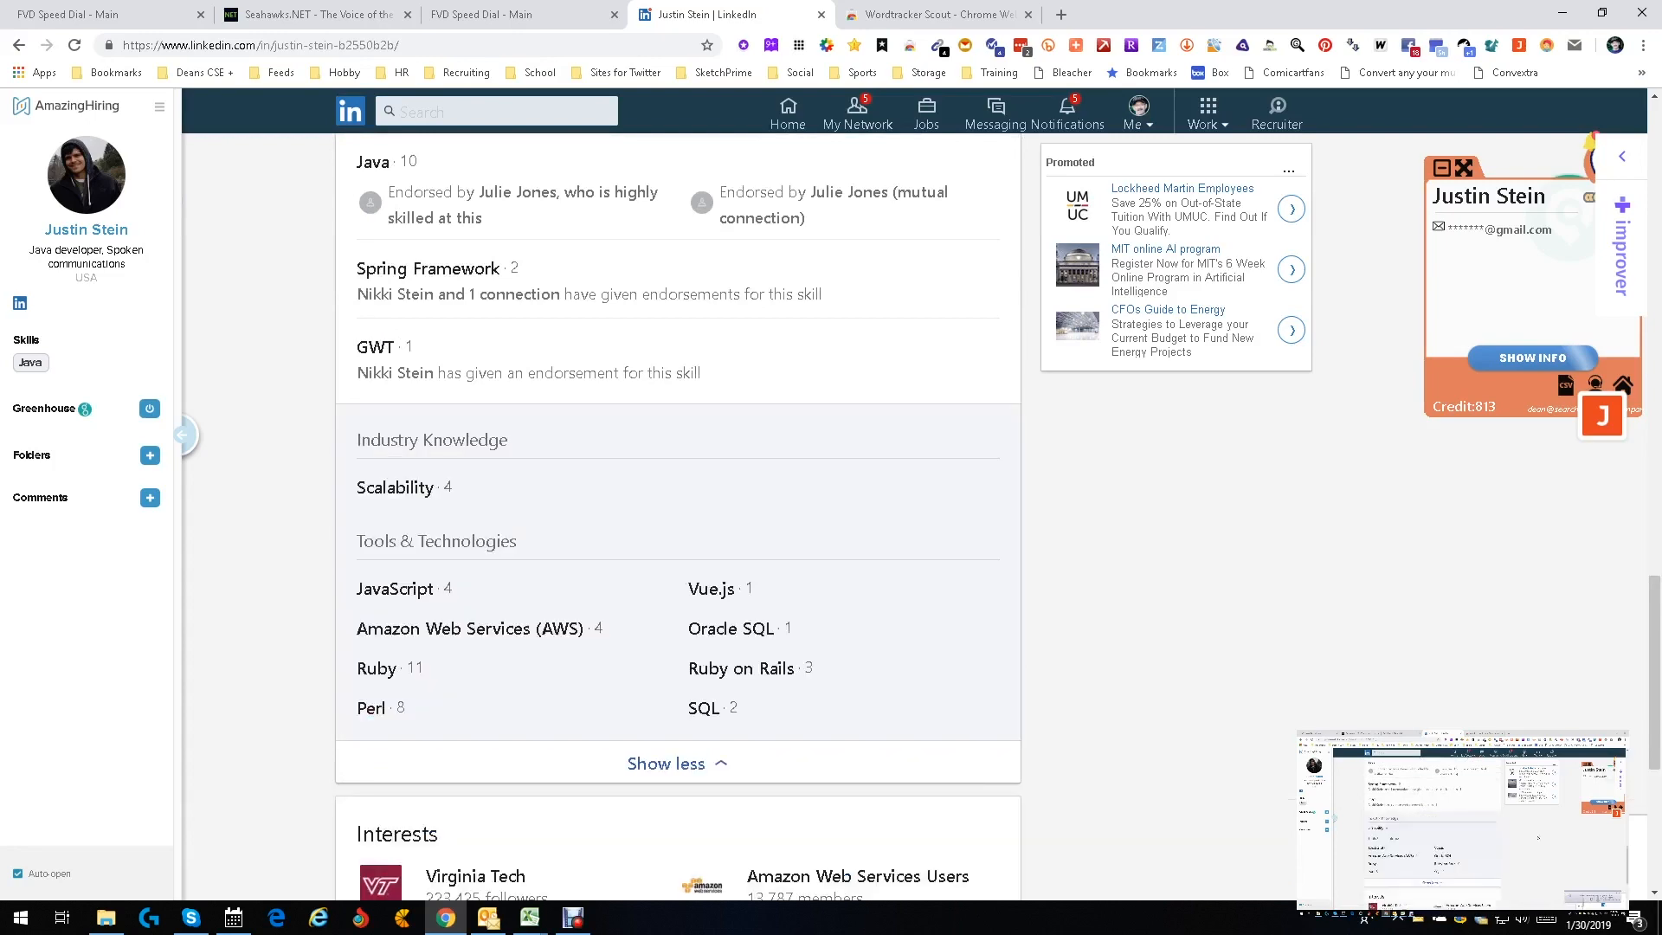
scroll(down, 3)
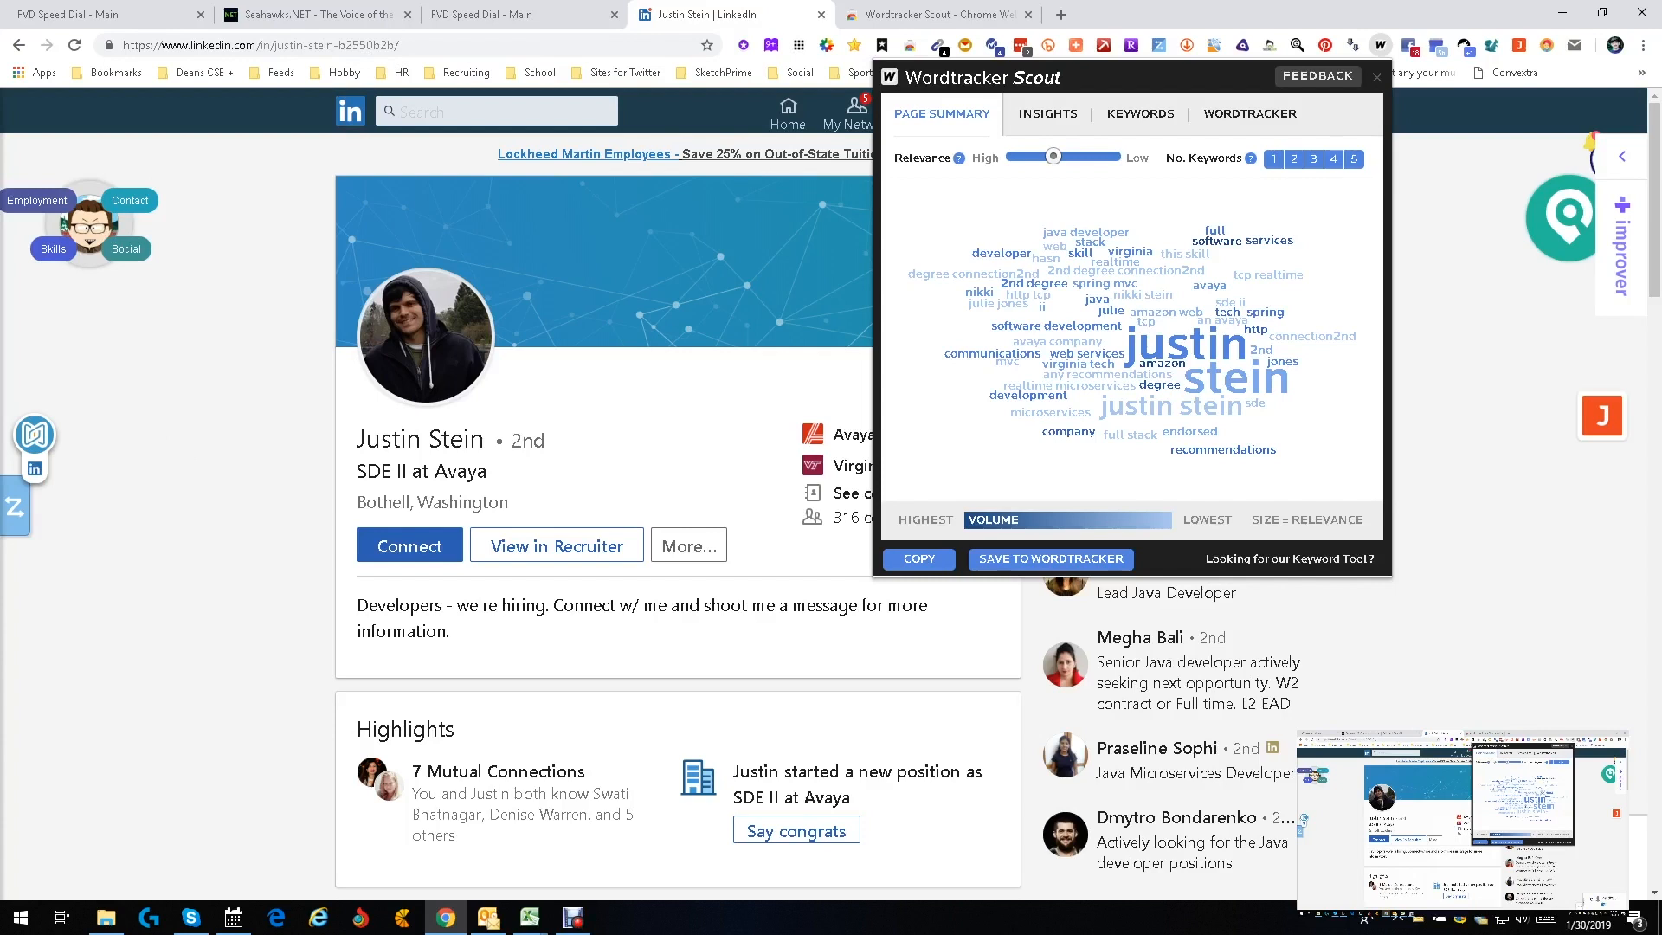
- View the Insights table for the Avaya developer's profile and scroll through it
click(1047, 113)
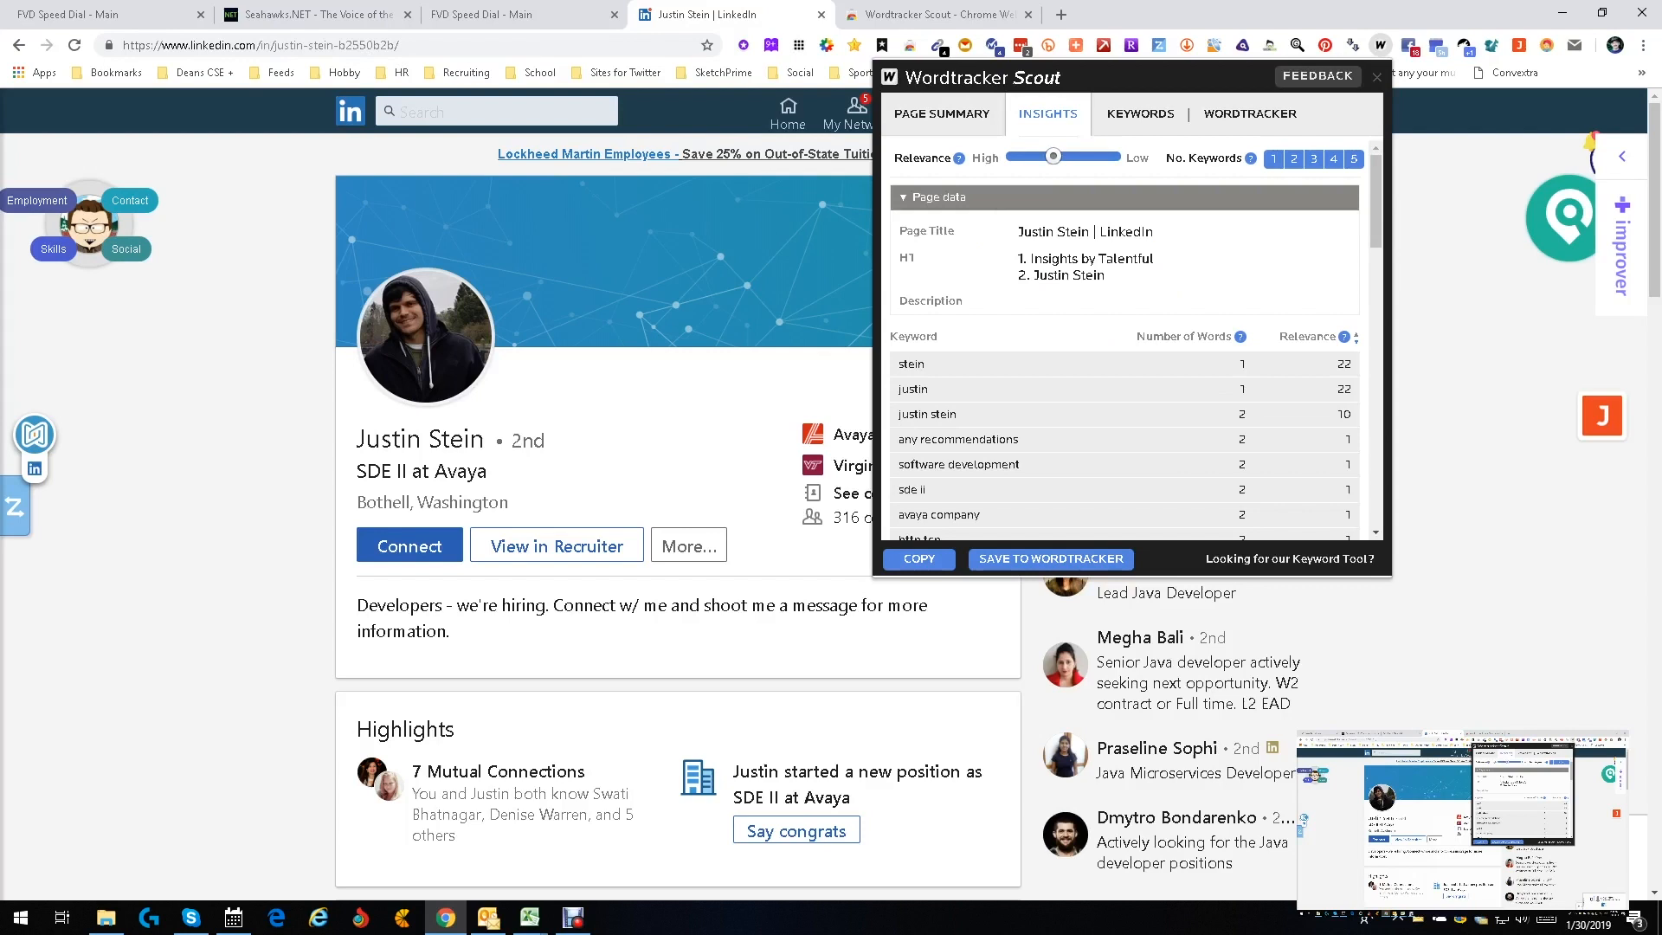
scroll(down, 3)
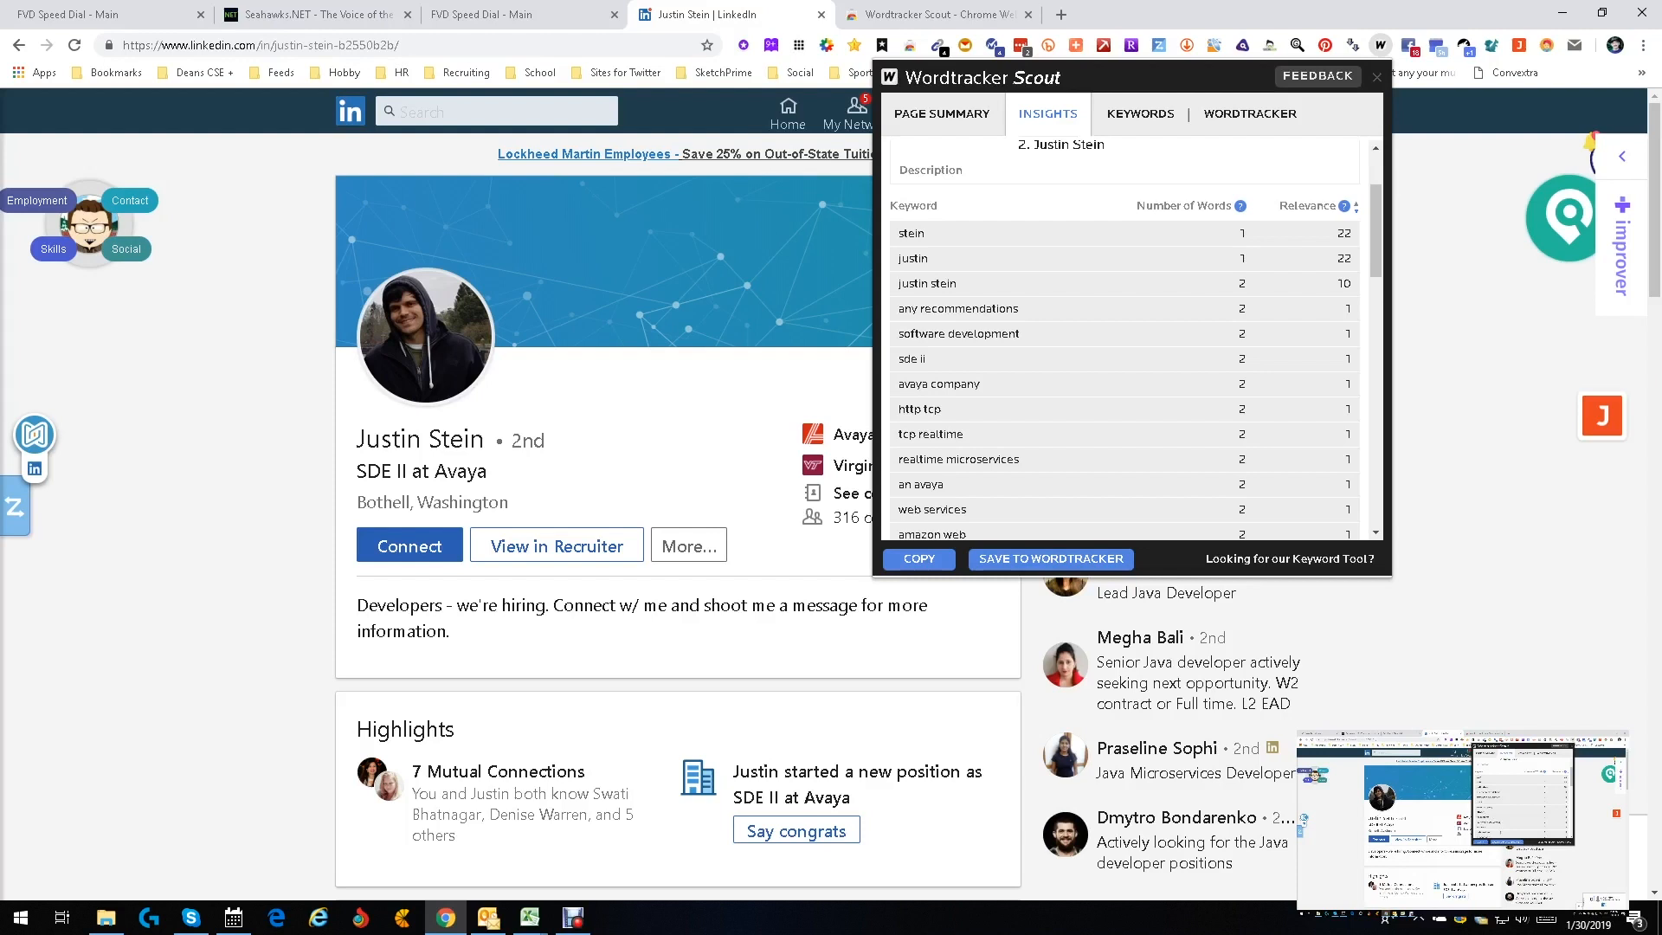
- Show the developer profile's US keyword figures and scroll through the table
click(1141, 113)
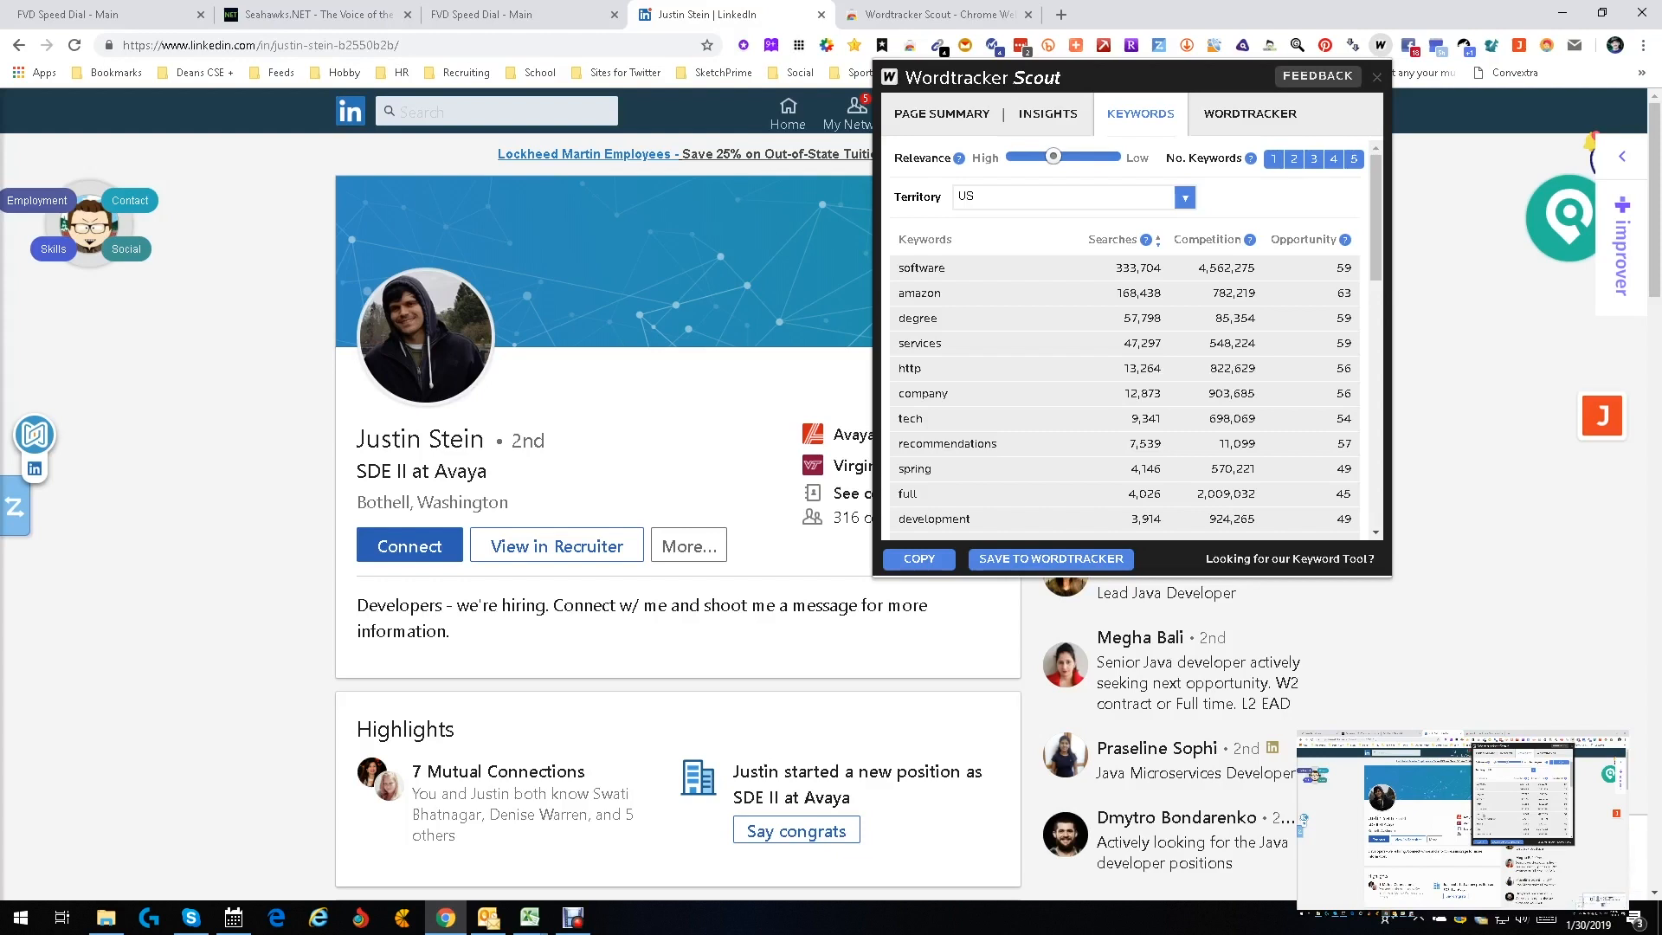
scroll(down, 3)
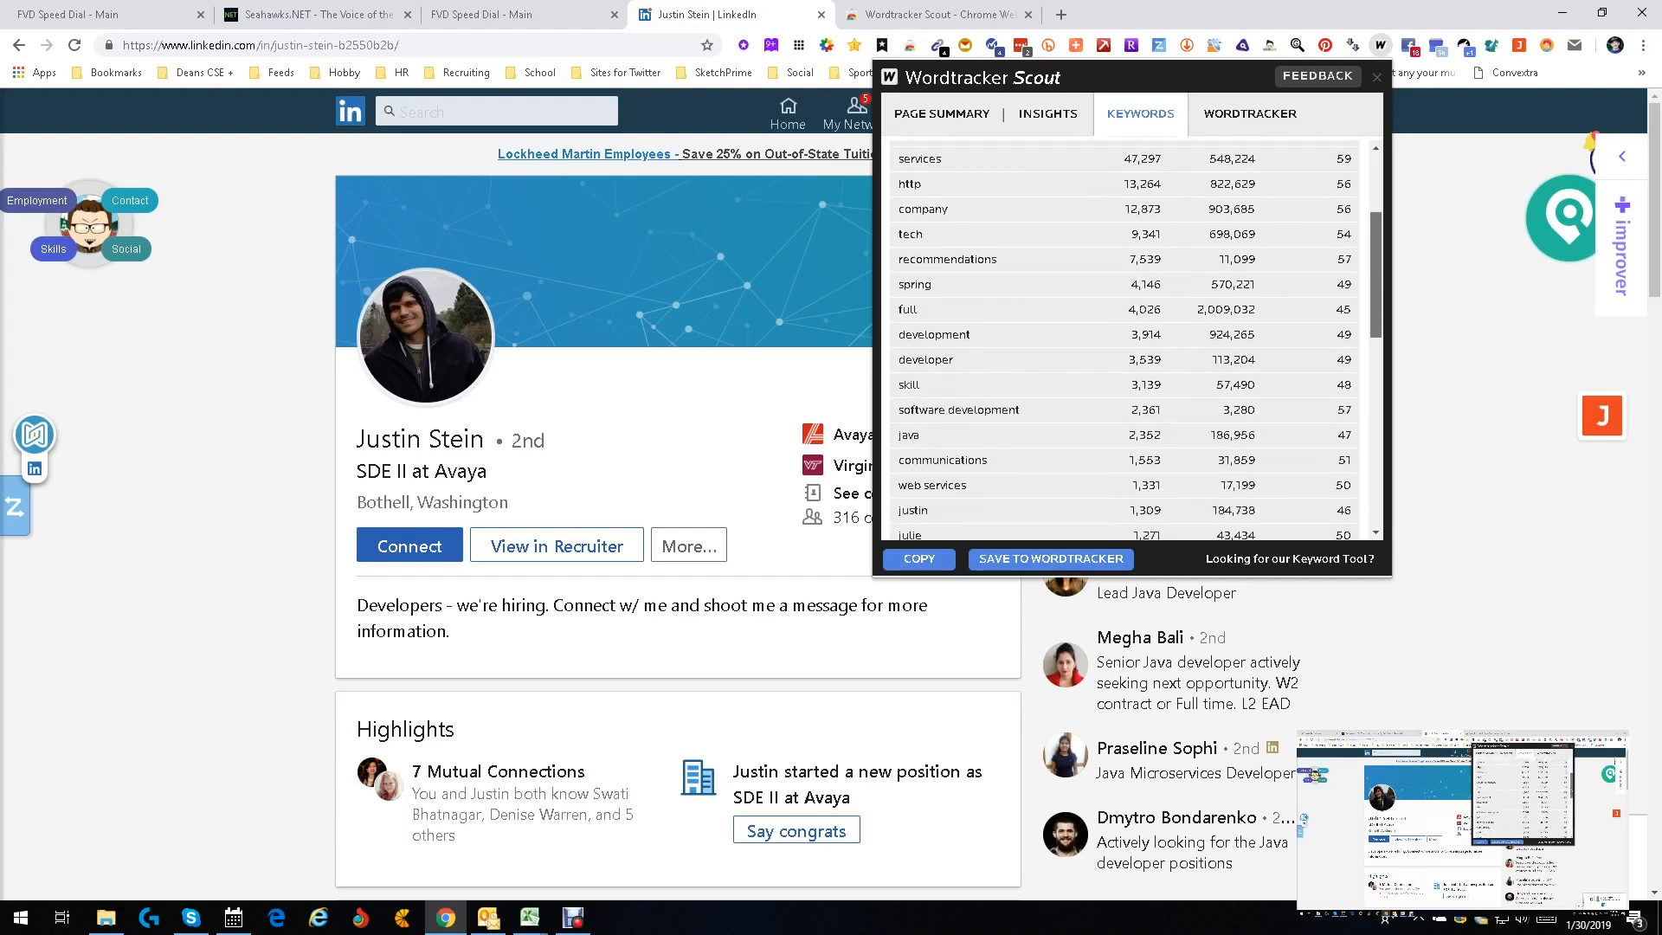